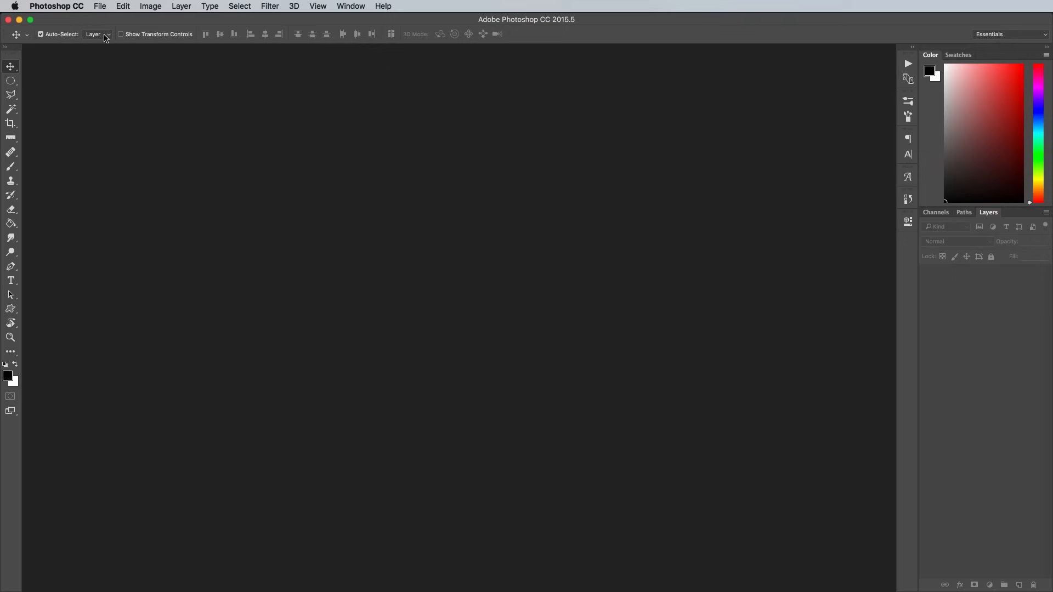
Create a 500 × 500 px document and fill a new layer above the background with white
left_click(99, 7)
type("500")
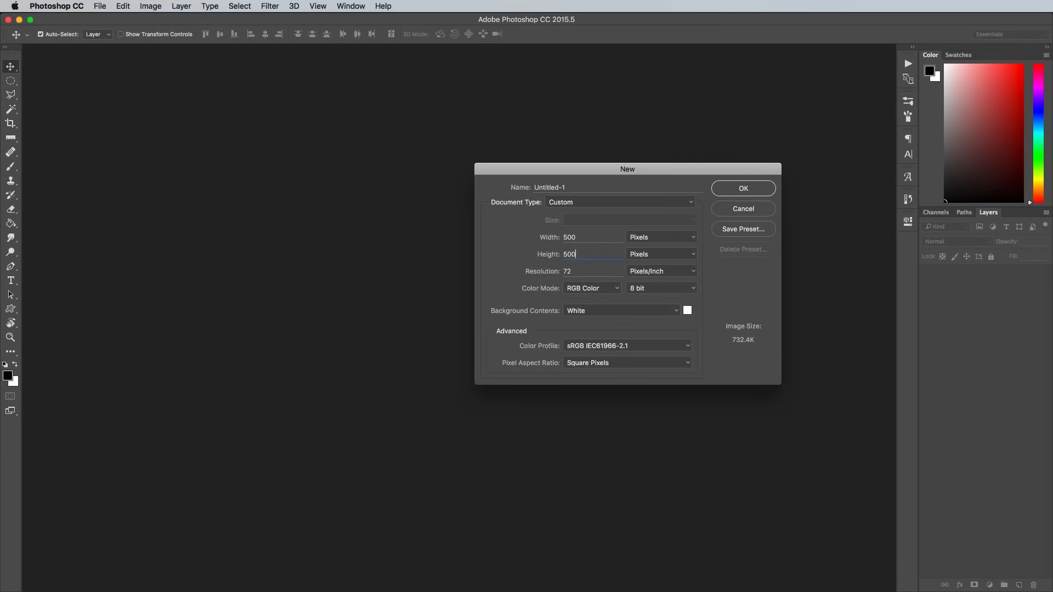
left_click(743, 188)
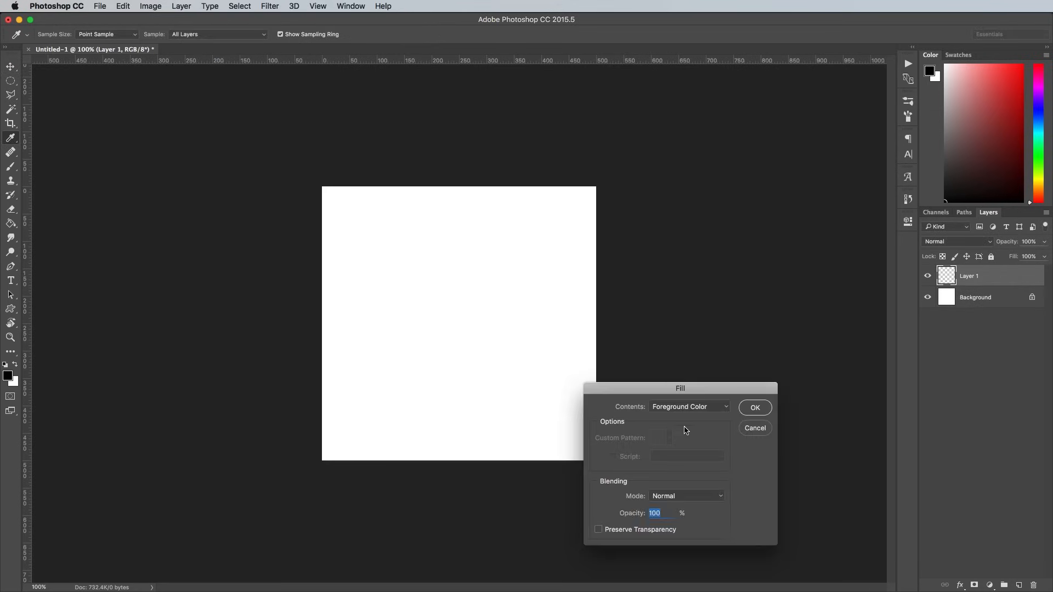
left_click(689, 406)
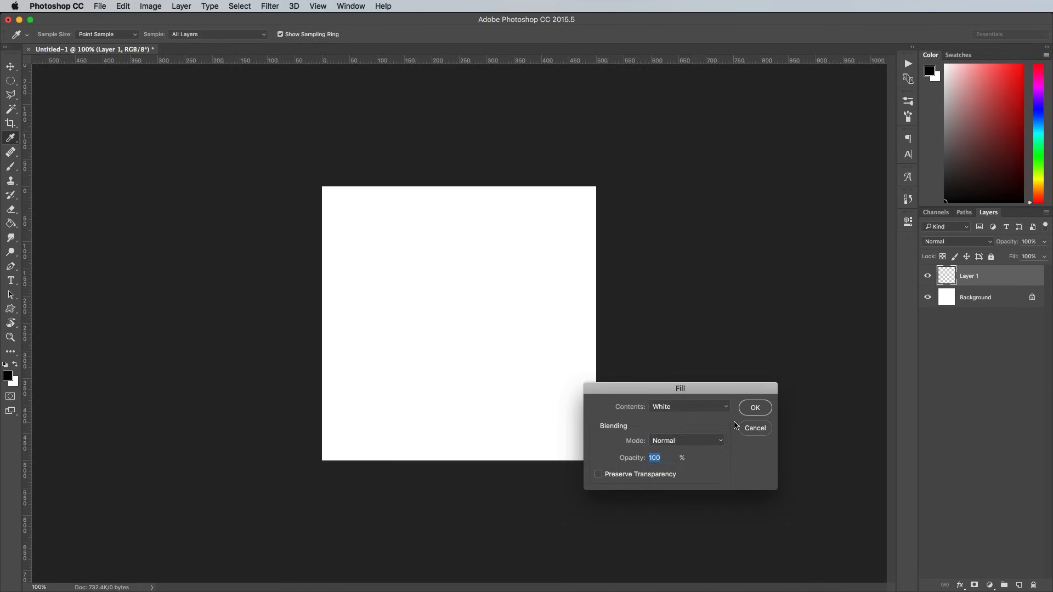
left_click(755, 408)
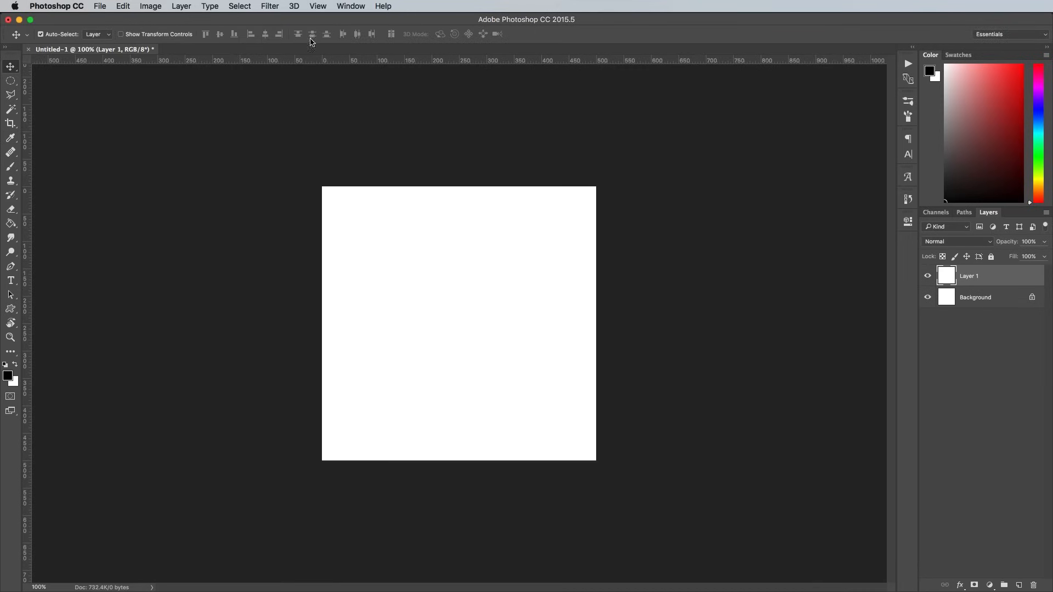
left_click(270, 7)
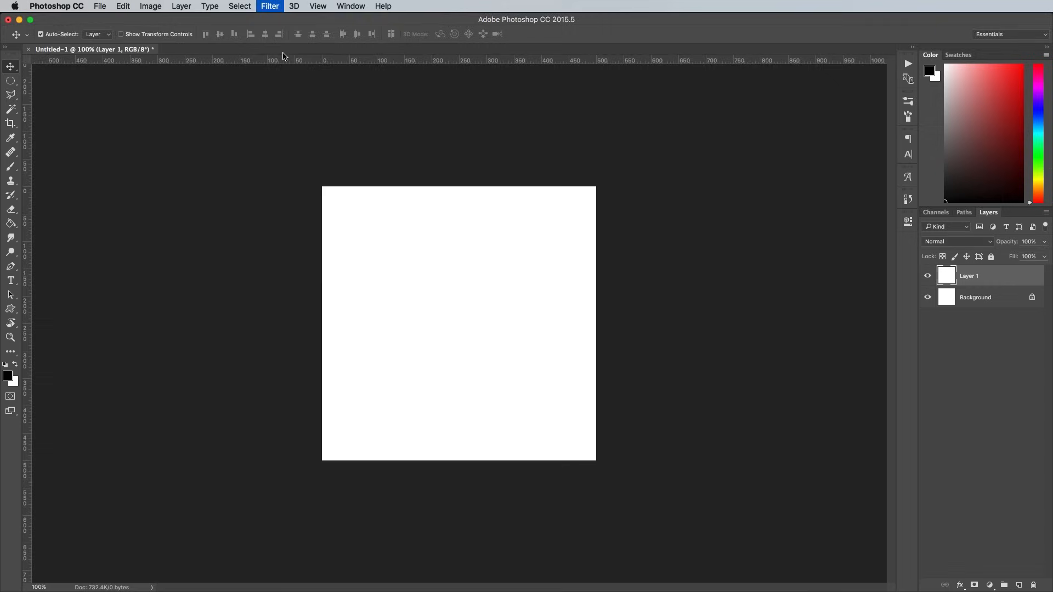
Apply a low-intensity Stippled Grain from the Filter Gallery and transform the layer
left_click(270, 6)
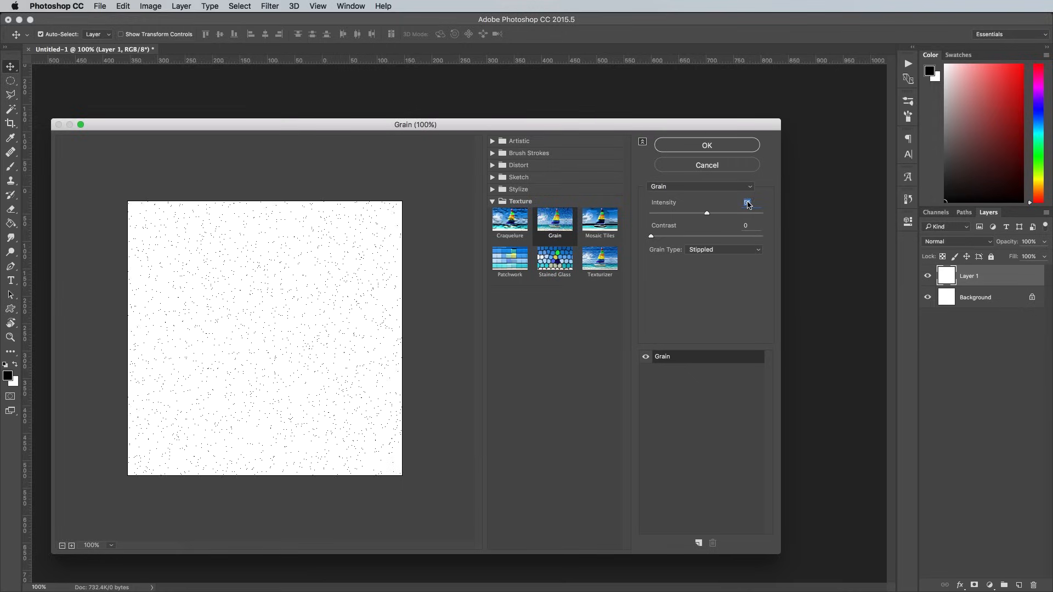
left_click(705, 145)
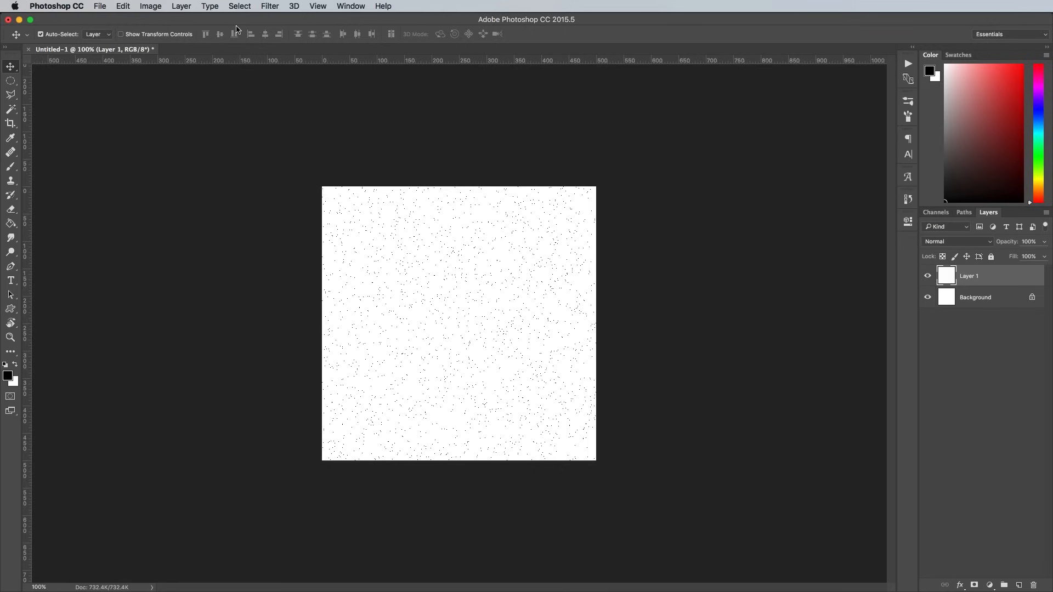
left_click(121, 7)
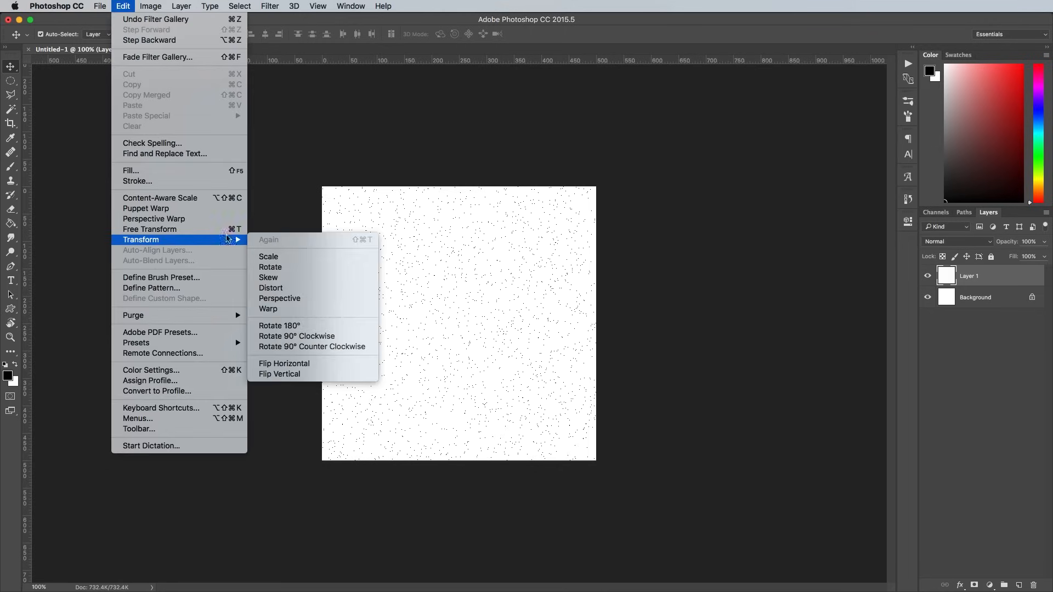
left_click(267, 256)
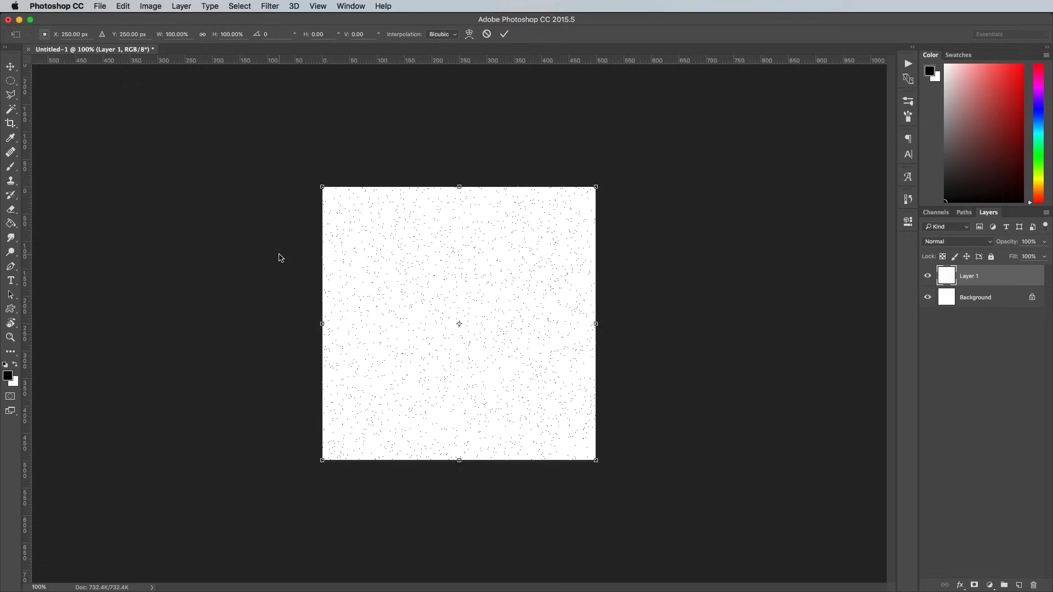
left_click(177, 34)
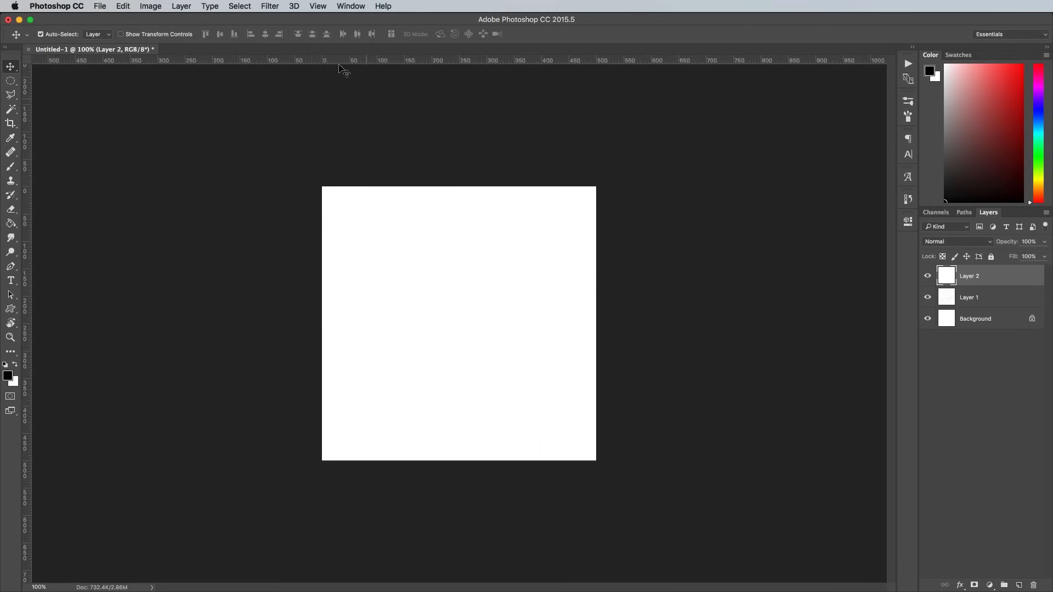
Apply Stippled Grain at intensity 61 to the second layer and scale it to 200%
left_click(269, 7)
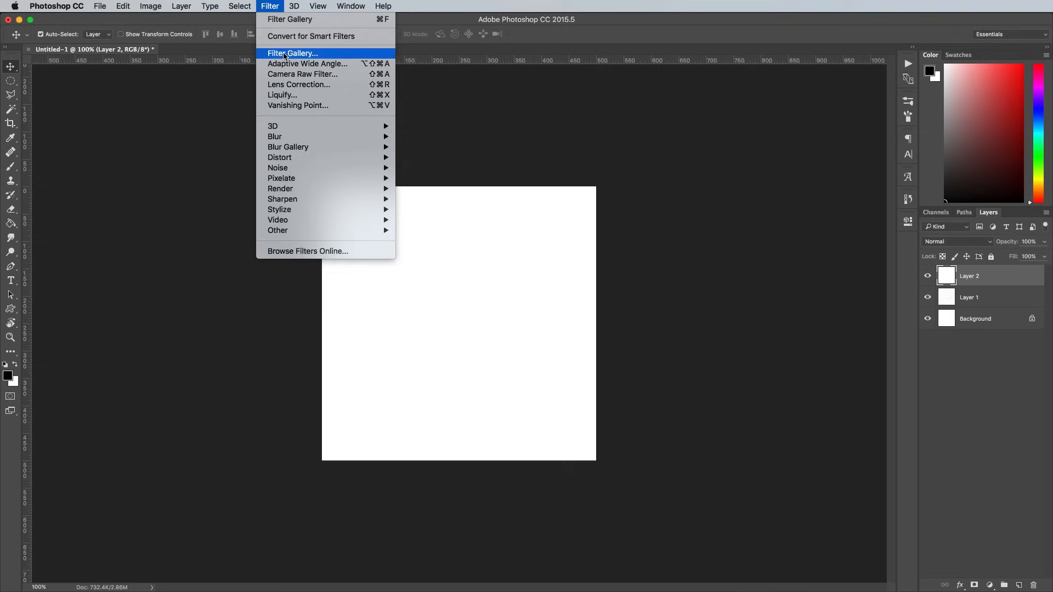
left_click(292, 53)
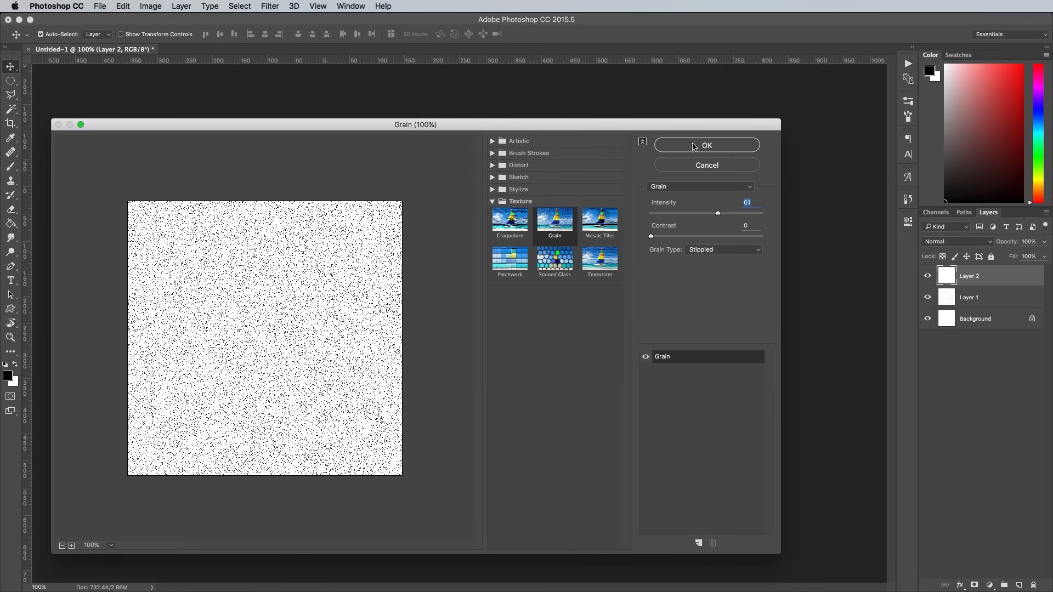
left_click(707, 144)
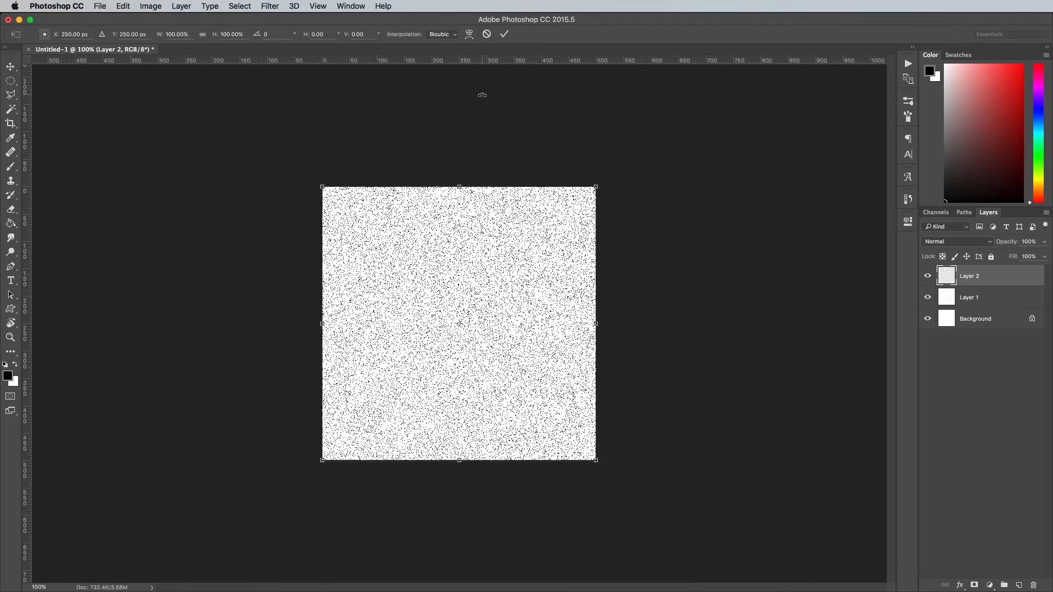
type("200%")
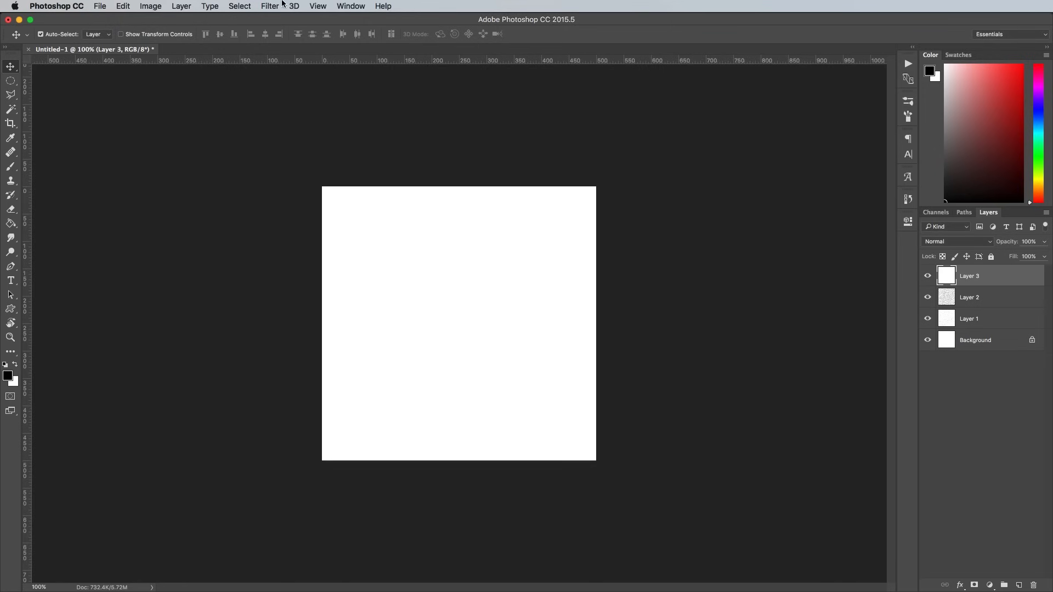
Grain the third and fourth layers at intensities 71 and 81, then add another layer
left_click(269, 5)
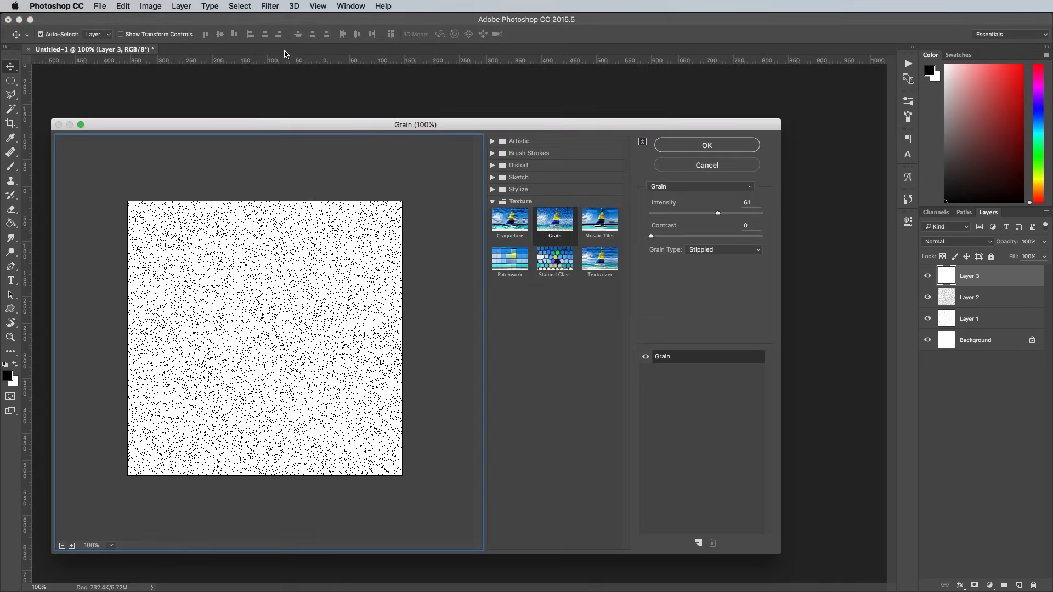
left_click_drag(689, 212, 728, 212)
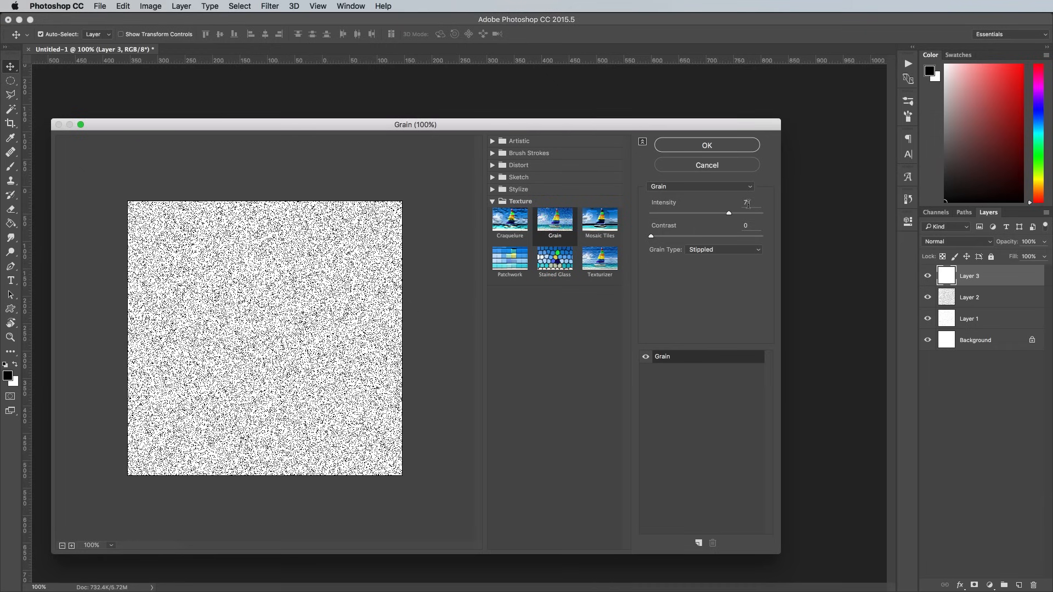
left_click(705, 145)
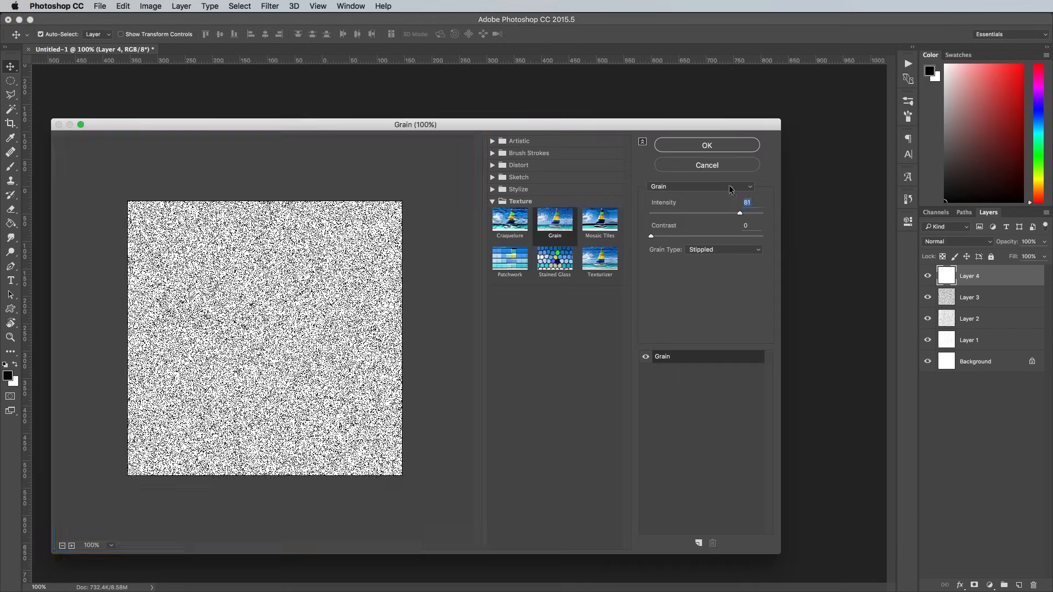
left_click(705, 145)
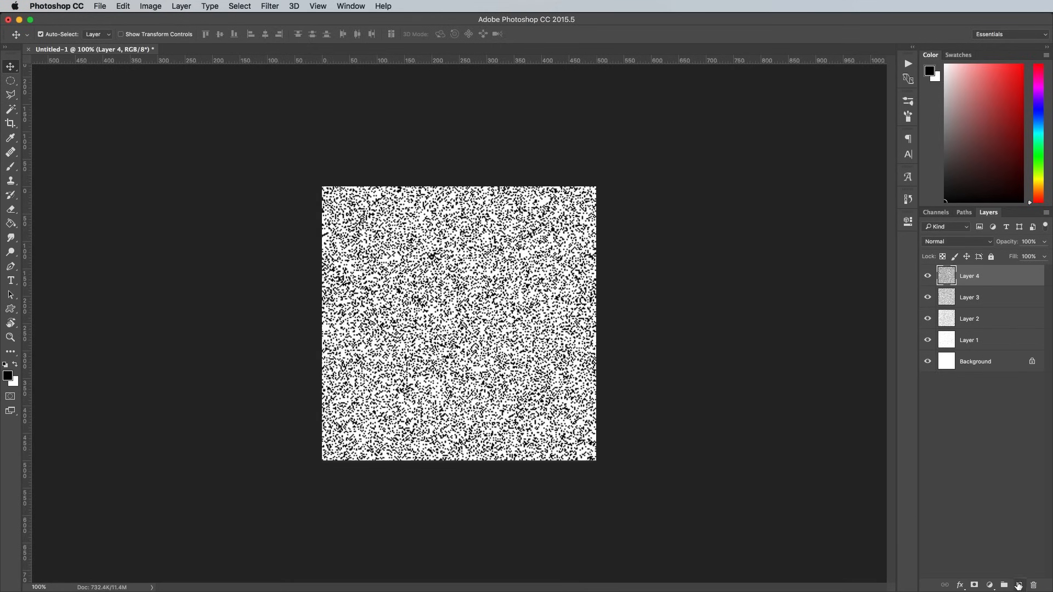
left_click(1018, 585)
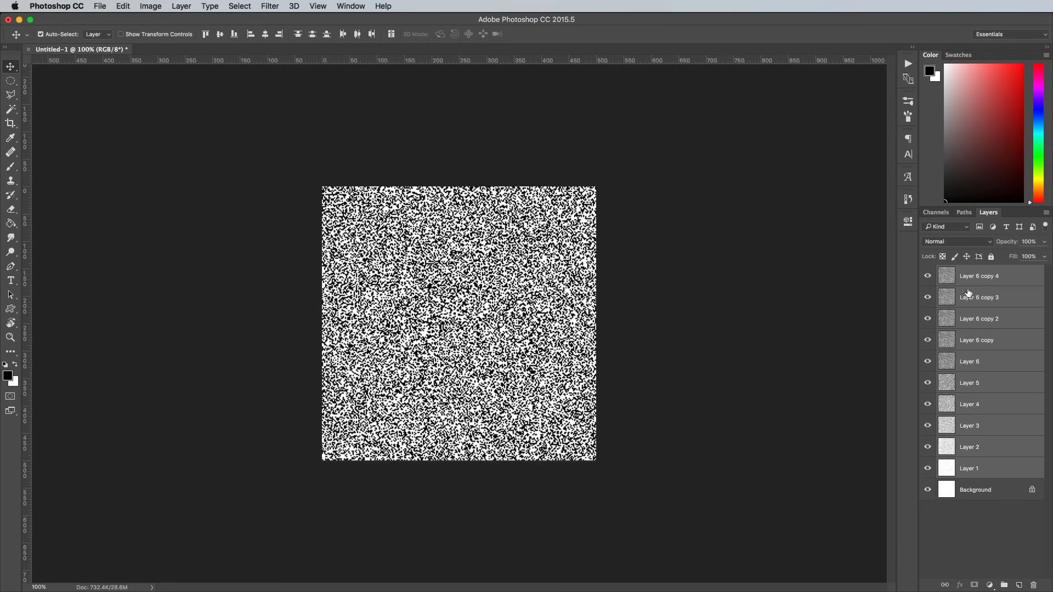
Set the grain layers to Multiply blending, starting from Layer 6 copy 4 and copy 2
left_click(952, 241)
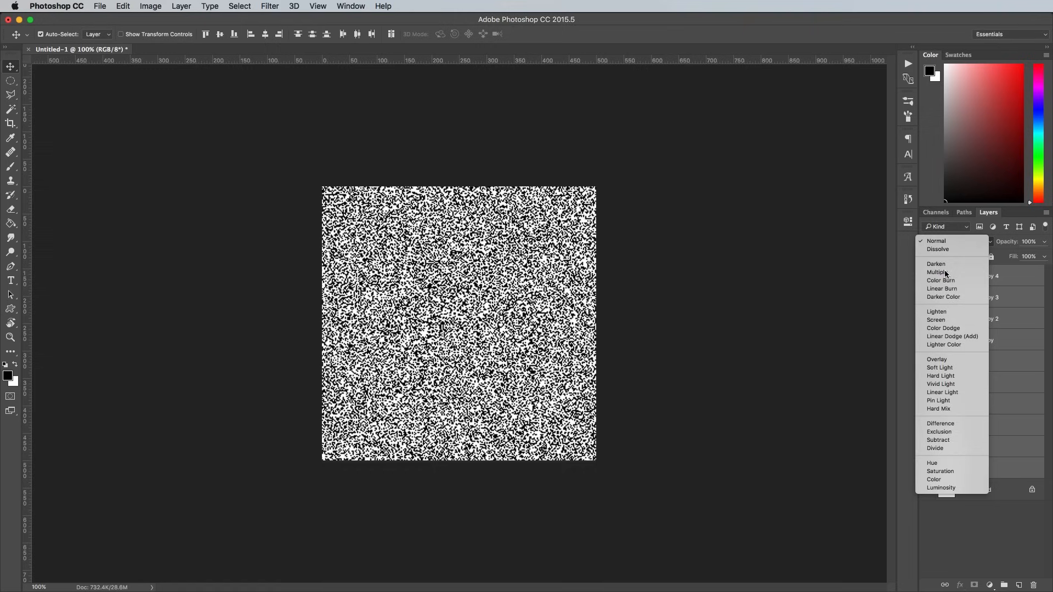
left_click(938, 272)
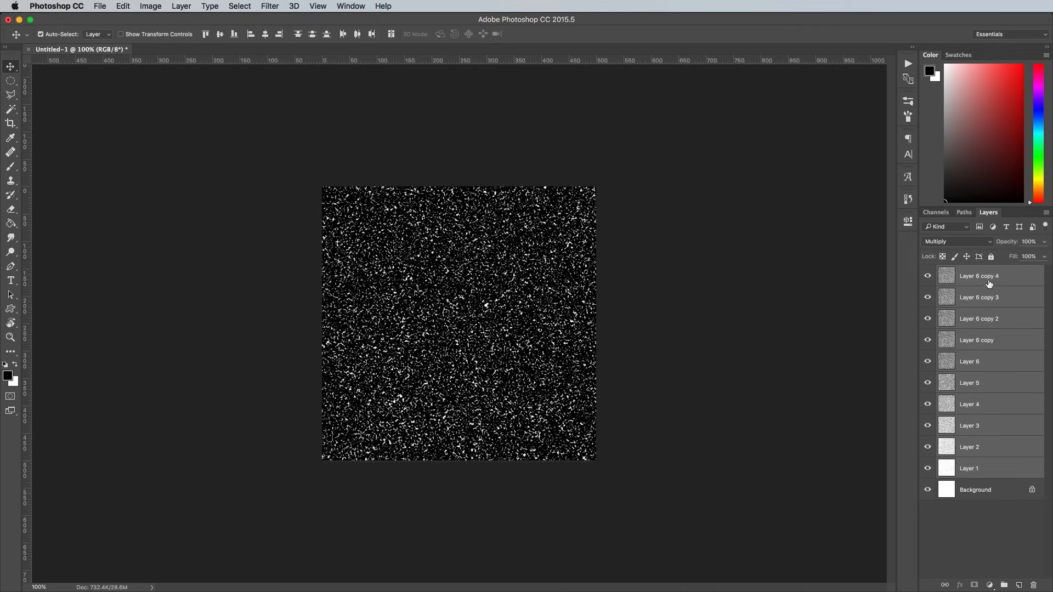
left_click(978, 275)
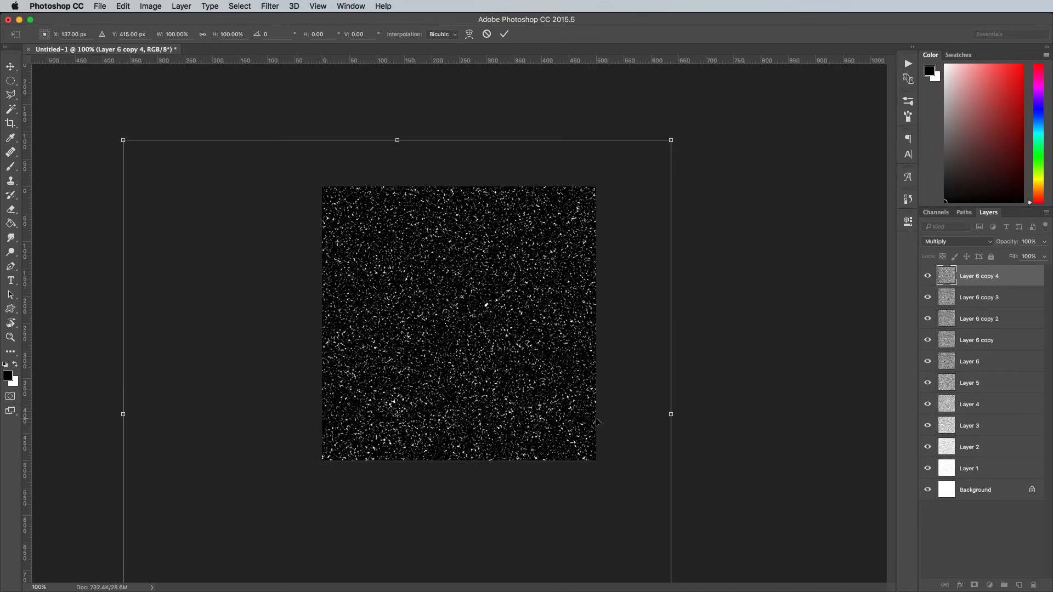
left_click(979, 297)
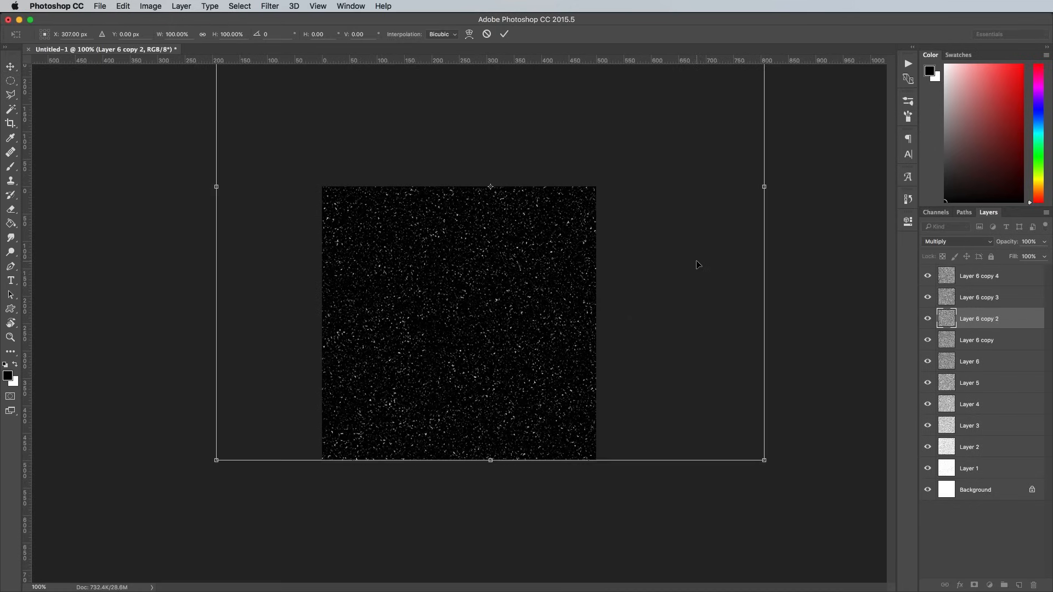
Free-transform Layer 6, Layer 4, Layer 3 and Layer 2 in turn
left_click(968, 360)
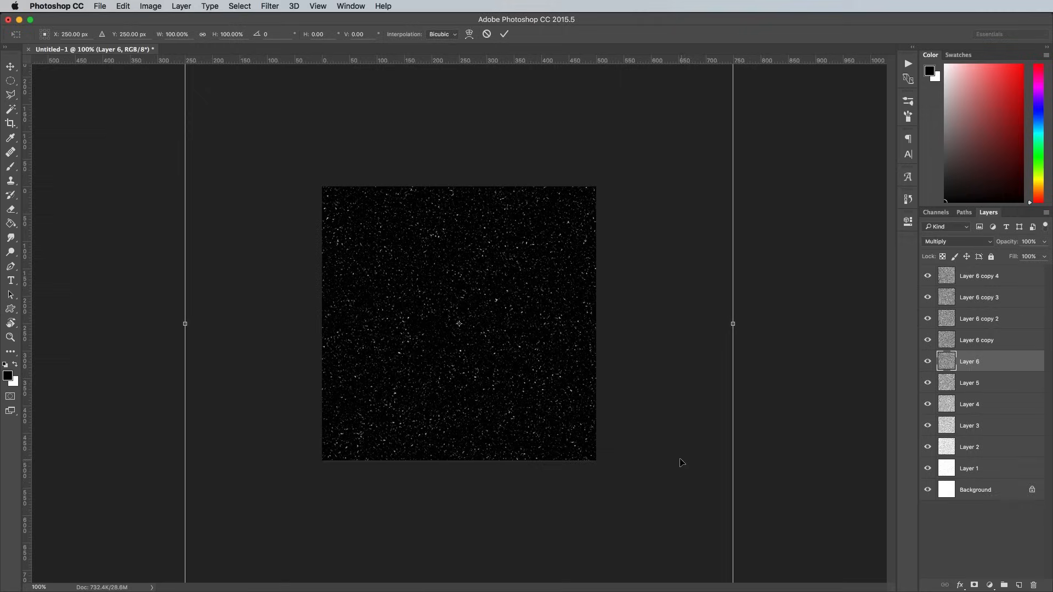
left_click(969, 404)
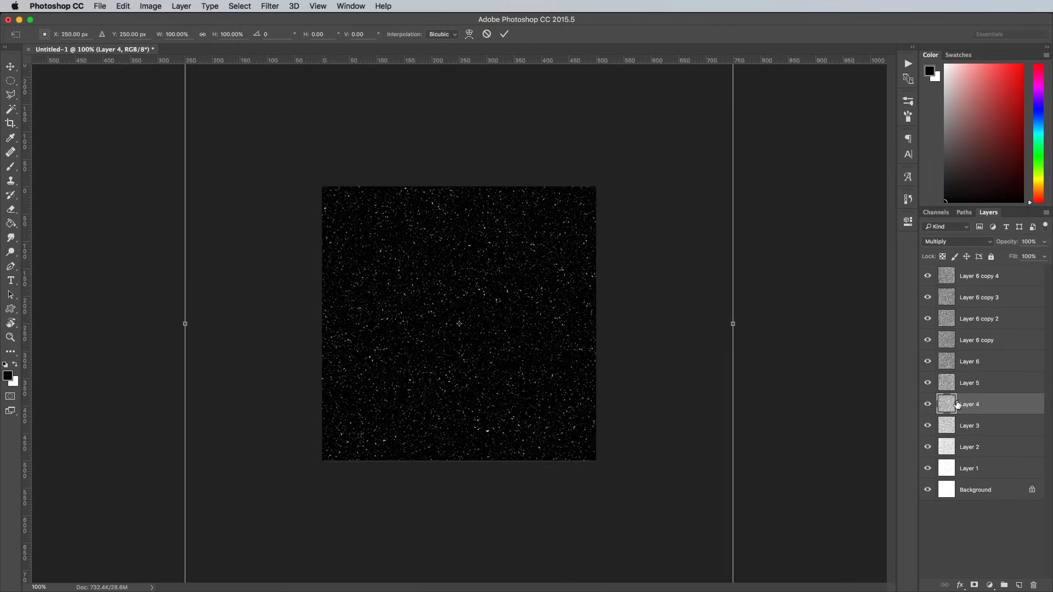
left_click(969, 425)
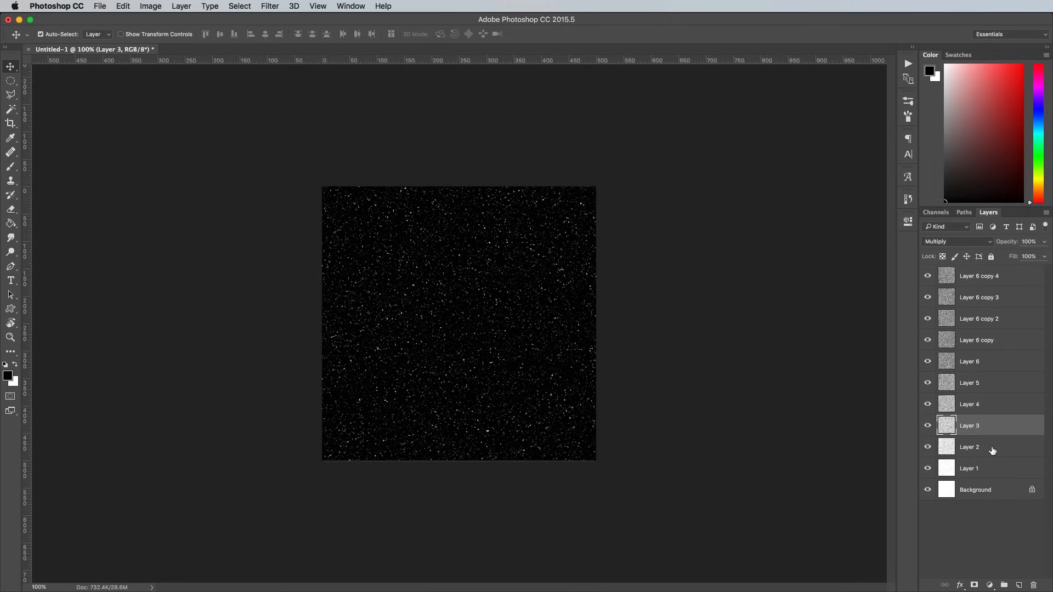
left_click(969, 446)
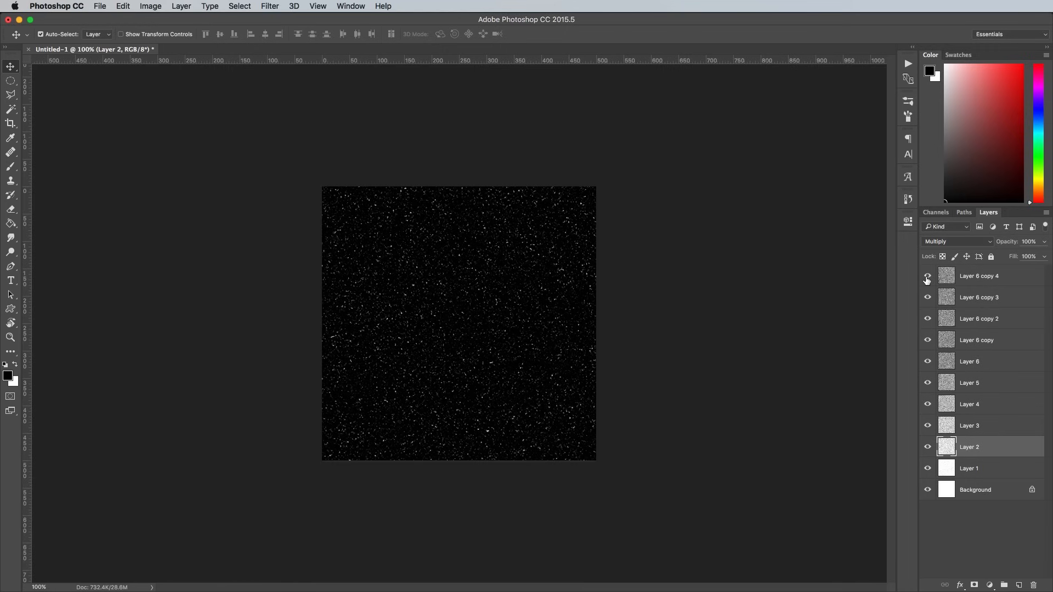
Show only Layer 1 over the background and define it as pattern 'Stipple-1'
left_click(927, 340)
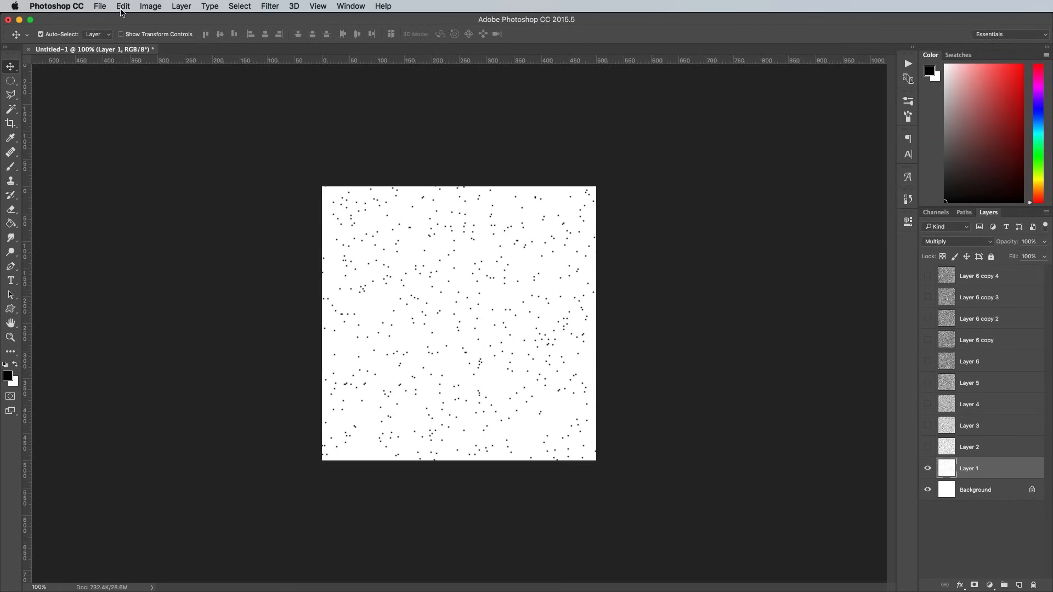
left_click(123, 6)
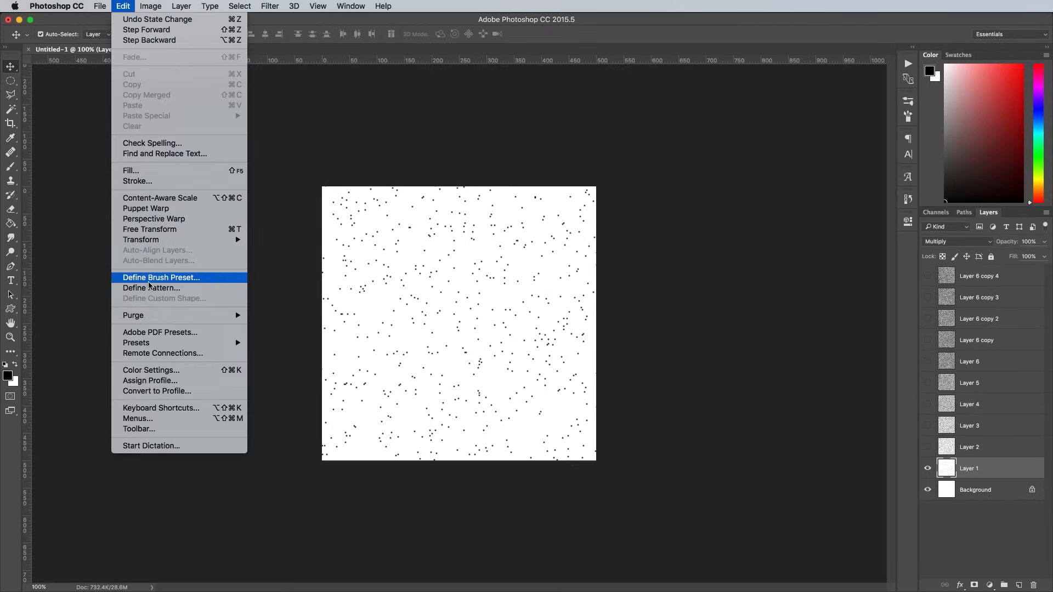
left_click(152, 288)
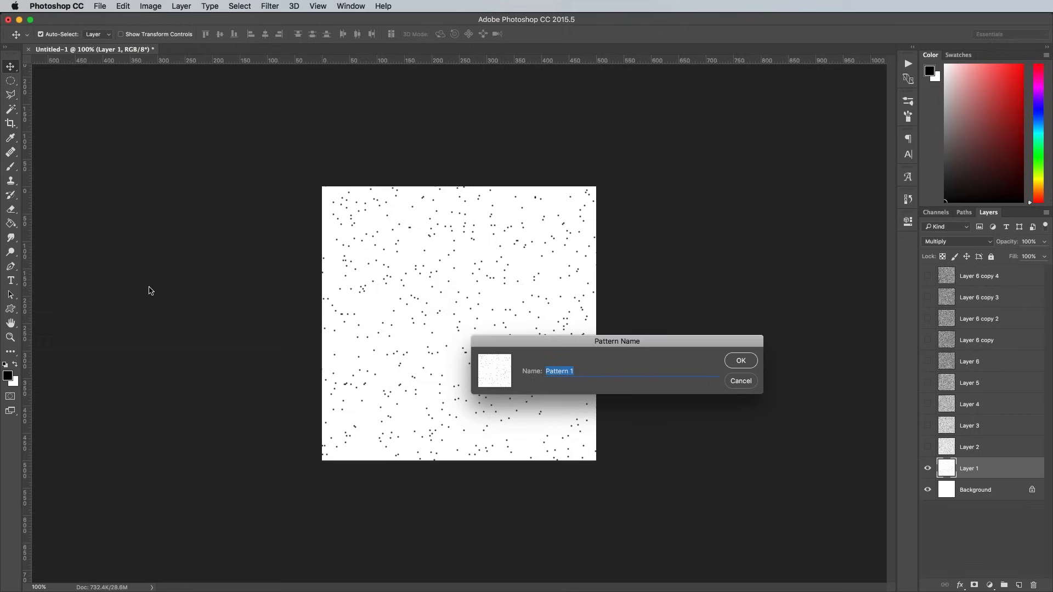
type("Stipple")
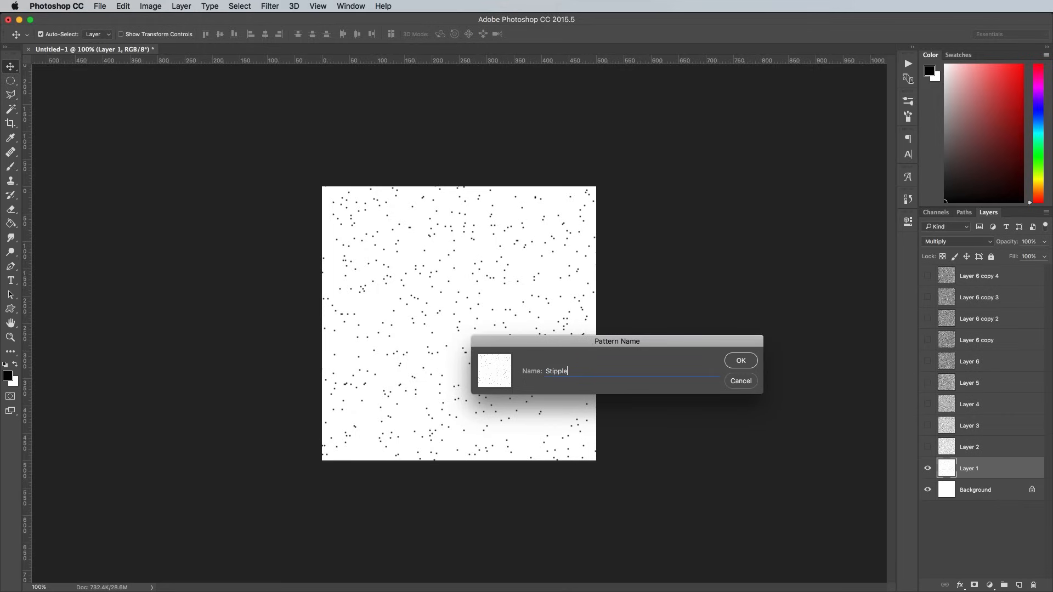
type("1")
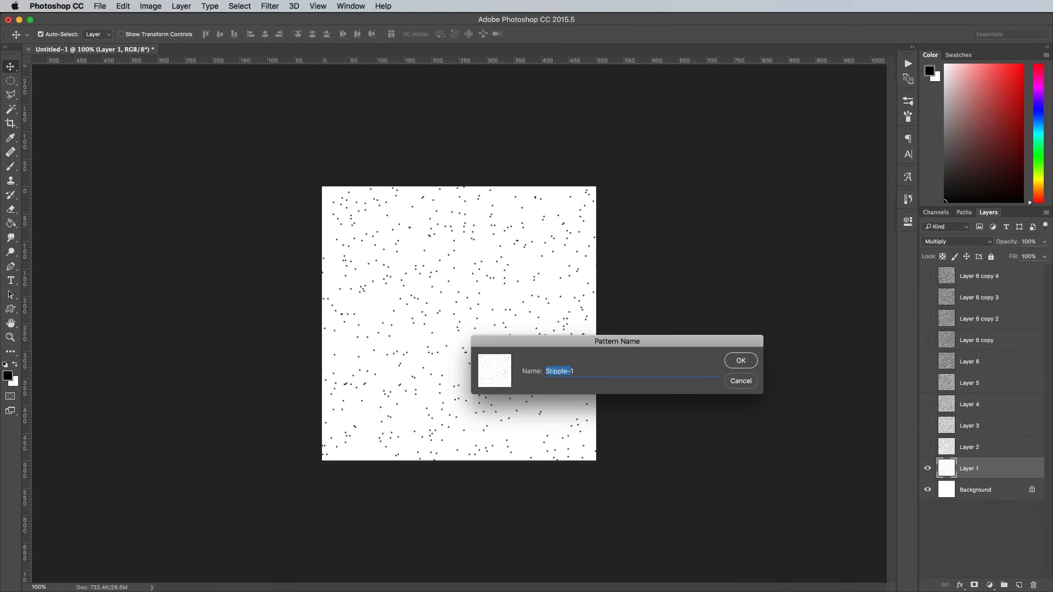
left_click(740, 361)
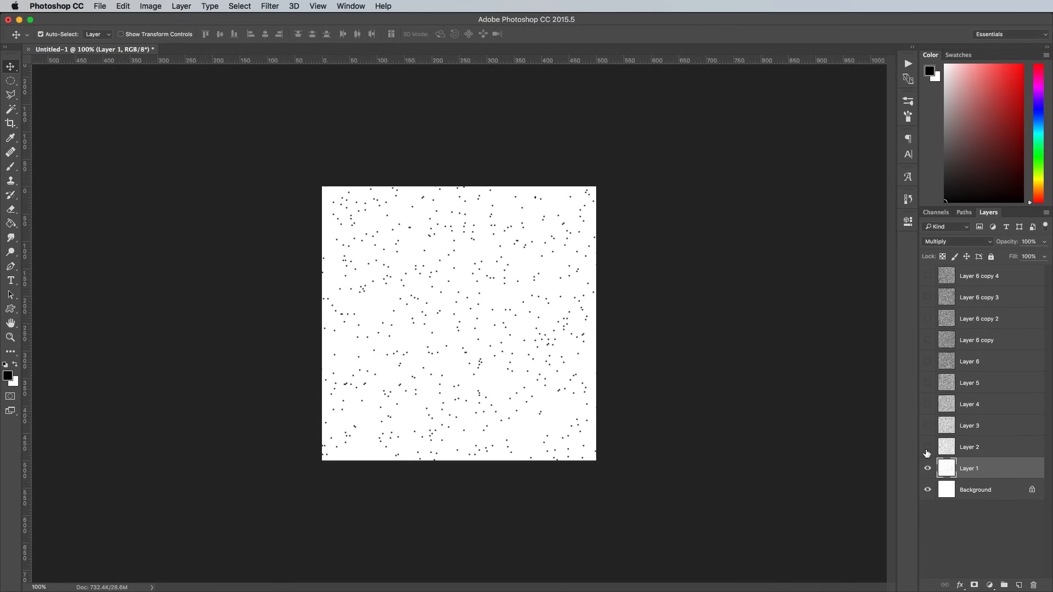
Reveal successive grain layers and define the darker stacks as patterns up to 'Stipple-8'
left_click(122, 7)
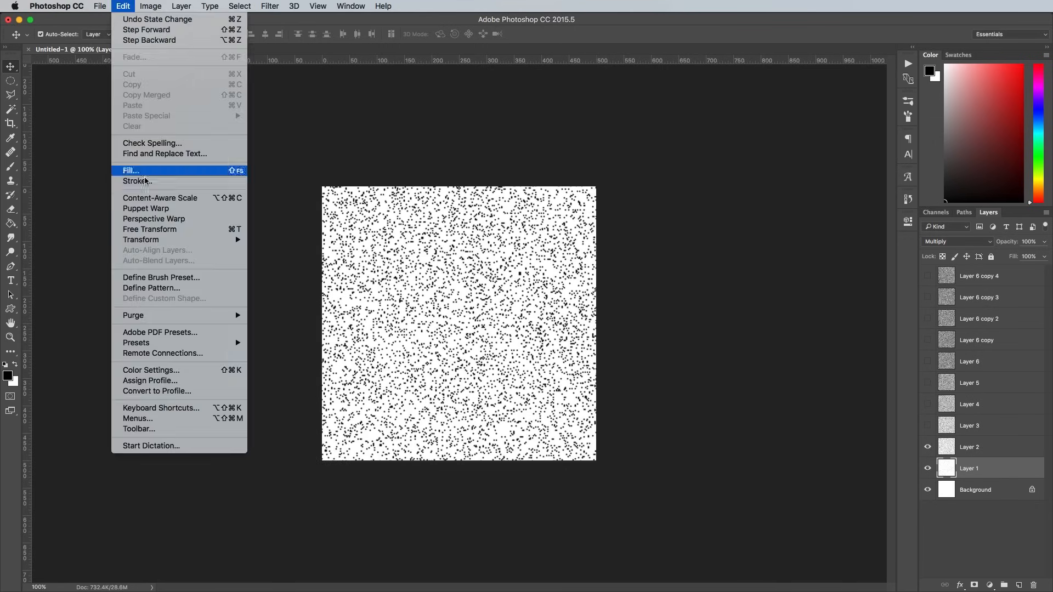
left_click(151, 287)
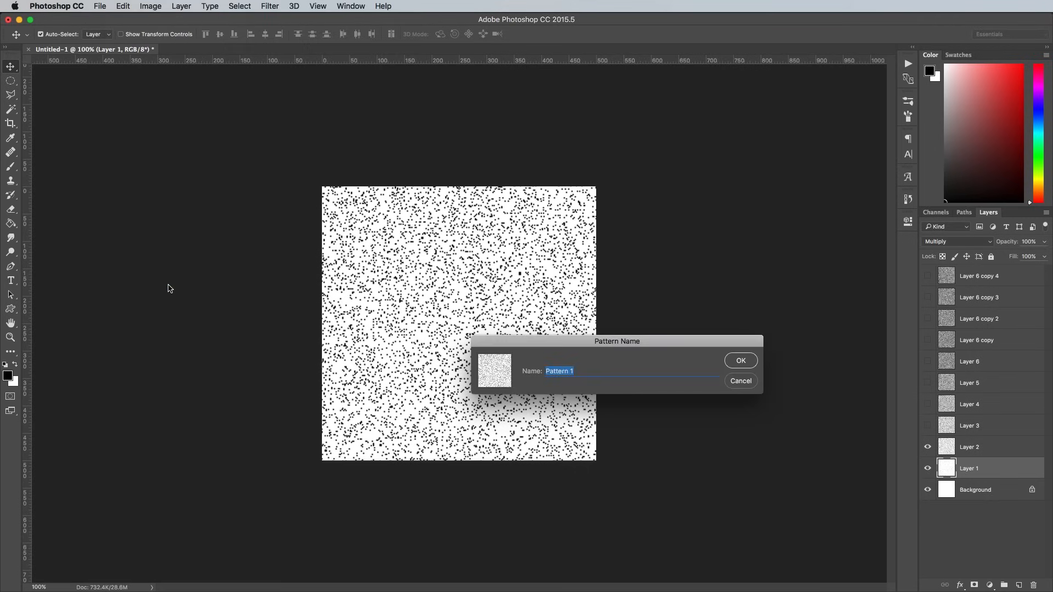
left_click(740, 360)
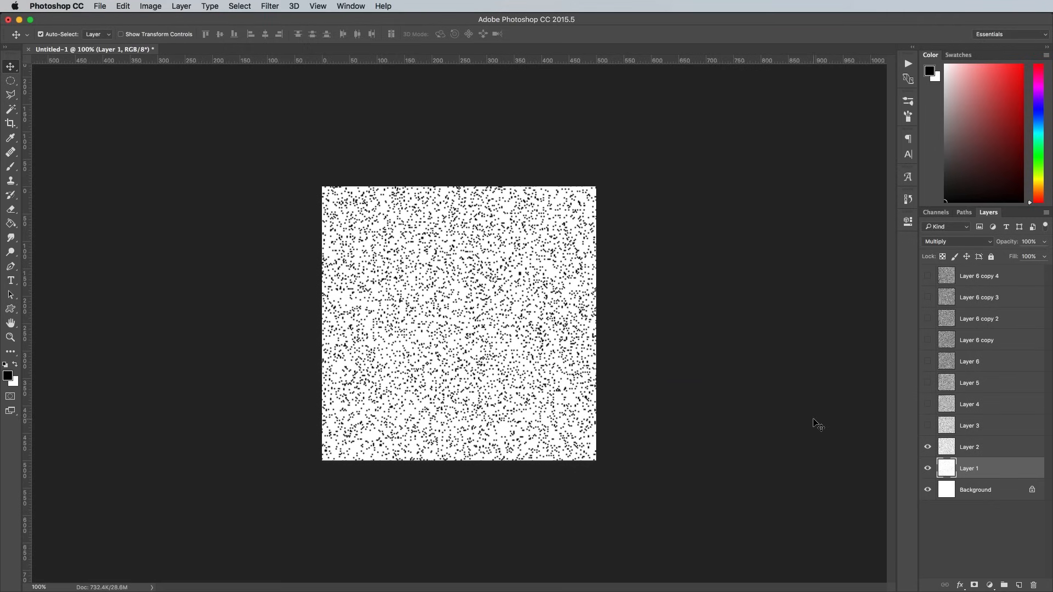
left_click(928, 404)
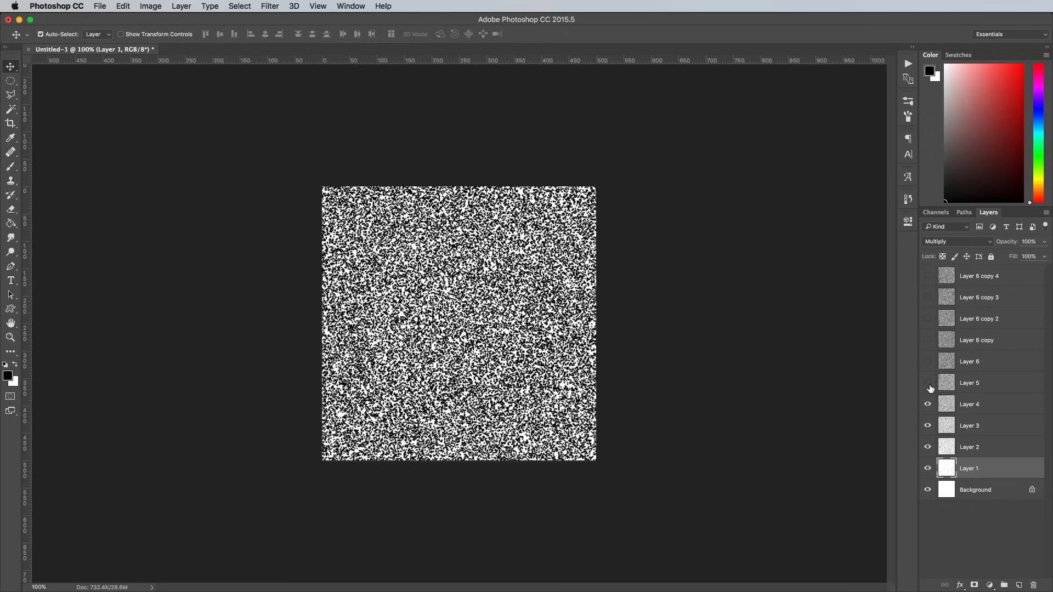
left_click(121, 7)
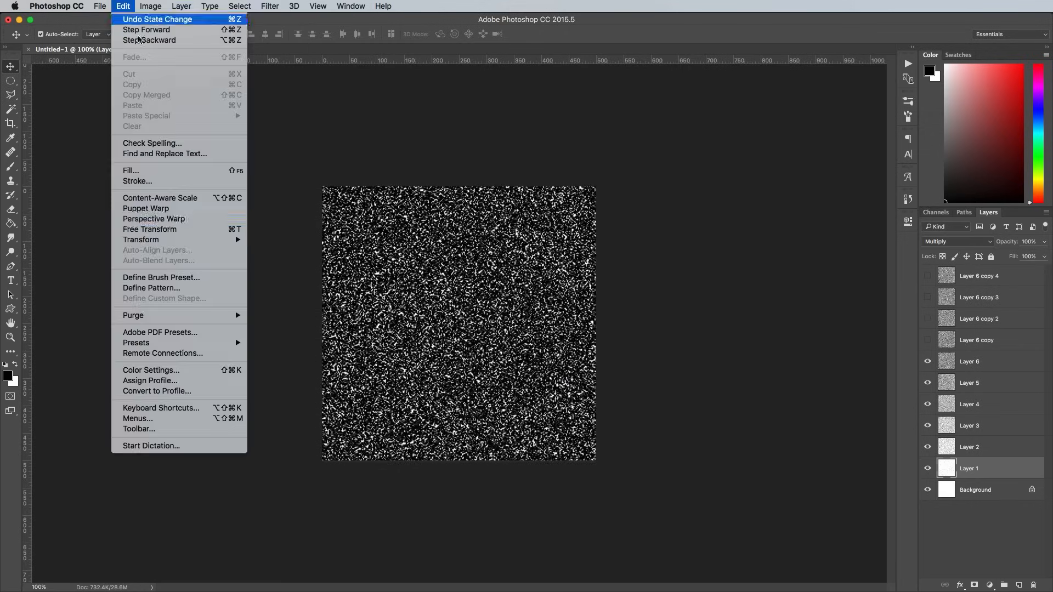
left_click(151, 288)
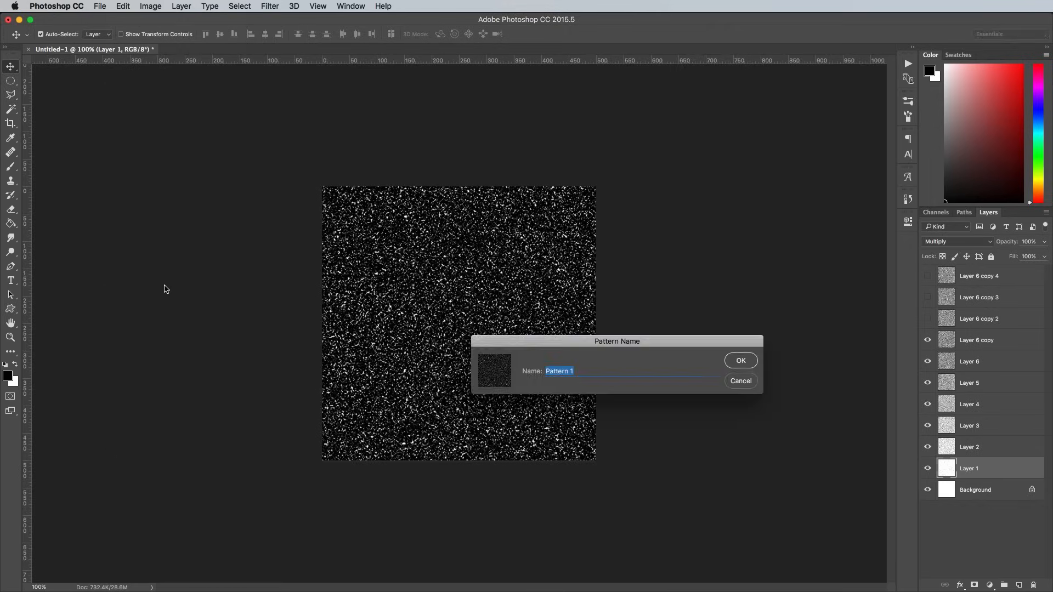
type("Stipple-8")
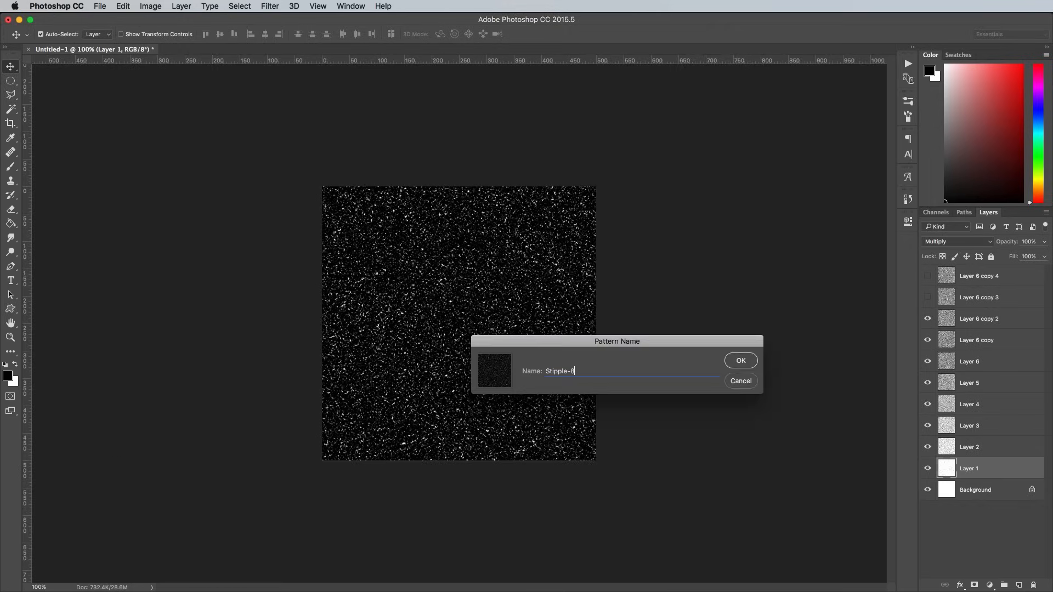
left_click(740, 361)
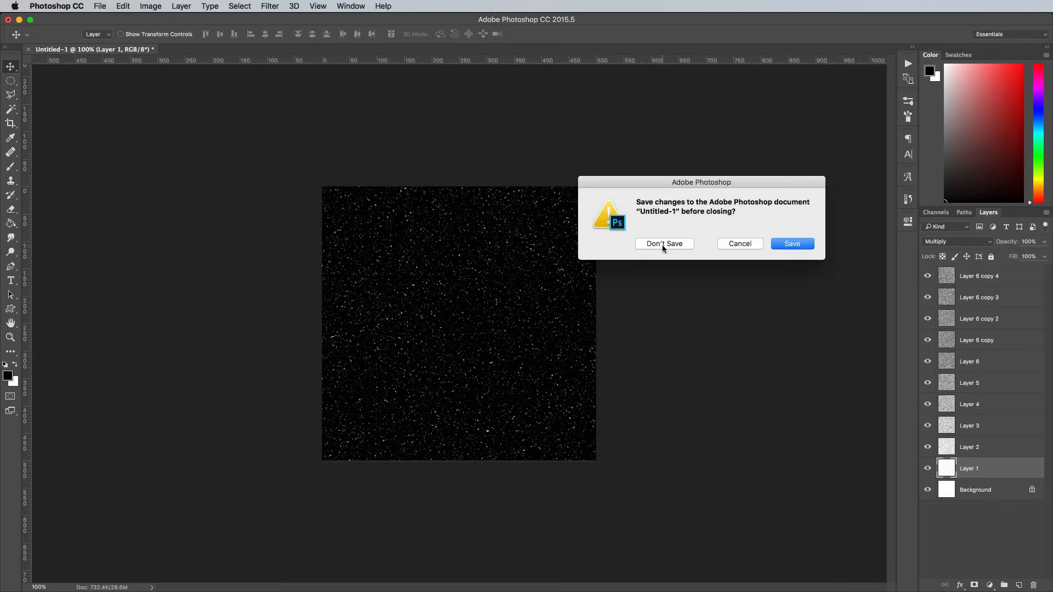
Close the texture document without saving and open the grayscale portrait
left_click(663, 243)
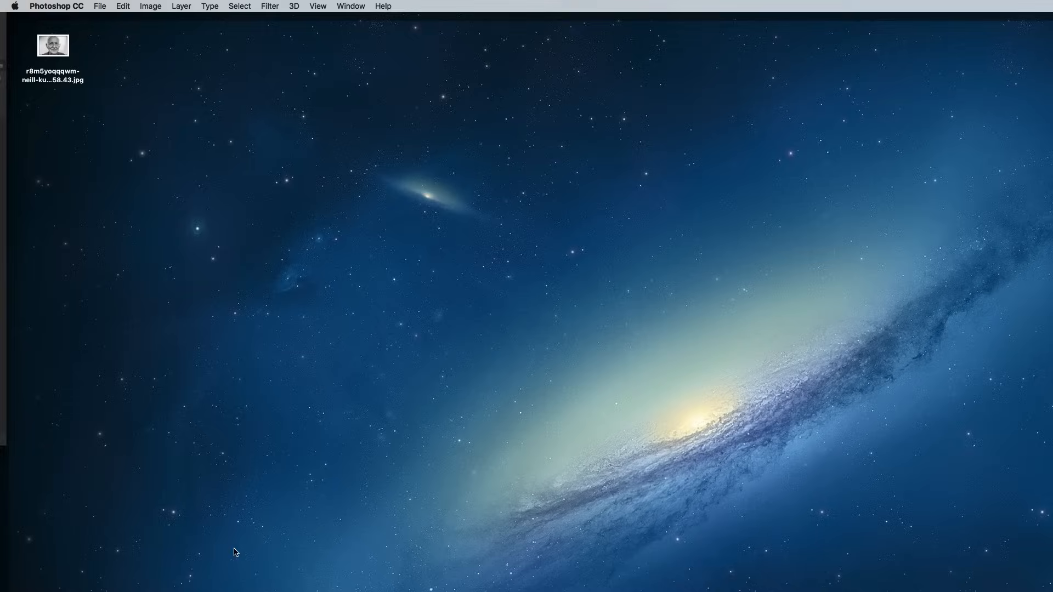
double_click(53, 45)
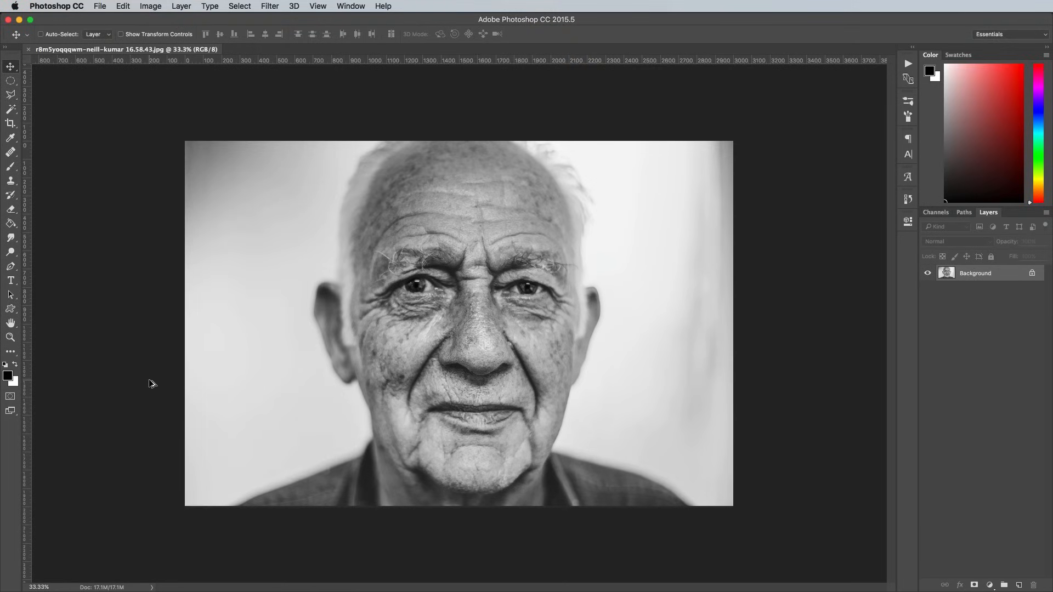
Resize the portrait to 2000 px wide with proportional height of 1331 px
left_click(150, 7)
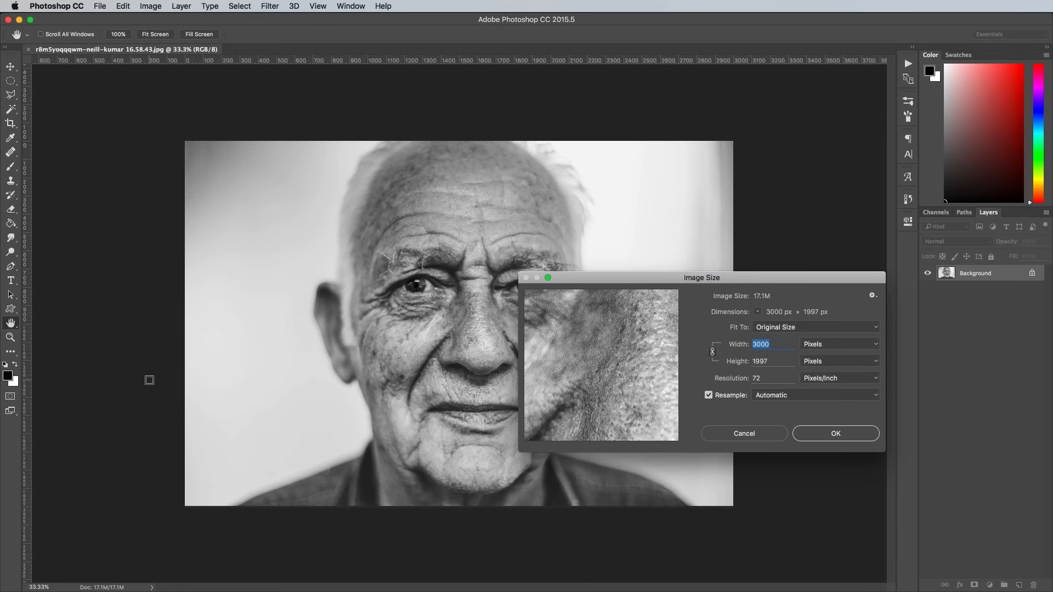
type("2000")
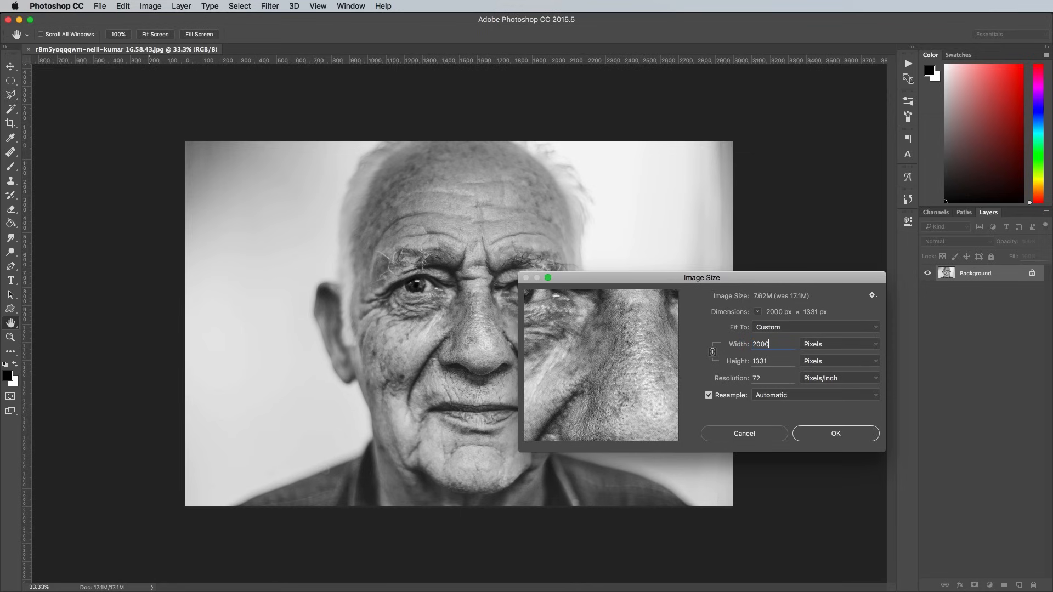
left_click(834, 433)
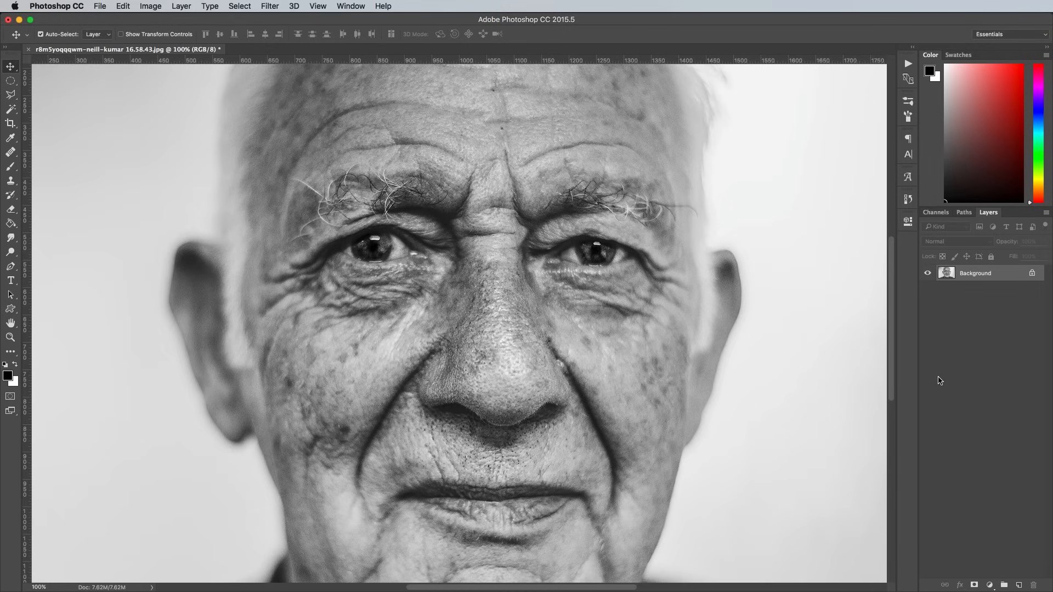
mouse_move(944, 380)
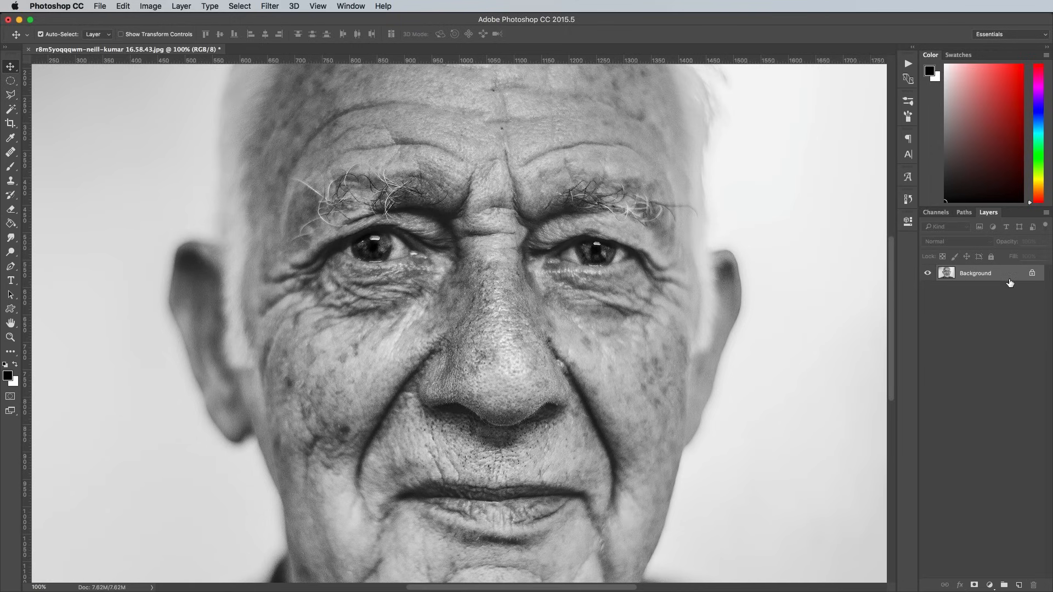
Duplicate the background and soften the copy with a 3-pixel Gaussian Blur
key("cmd+j")
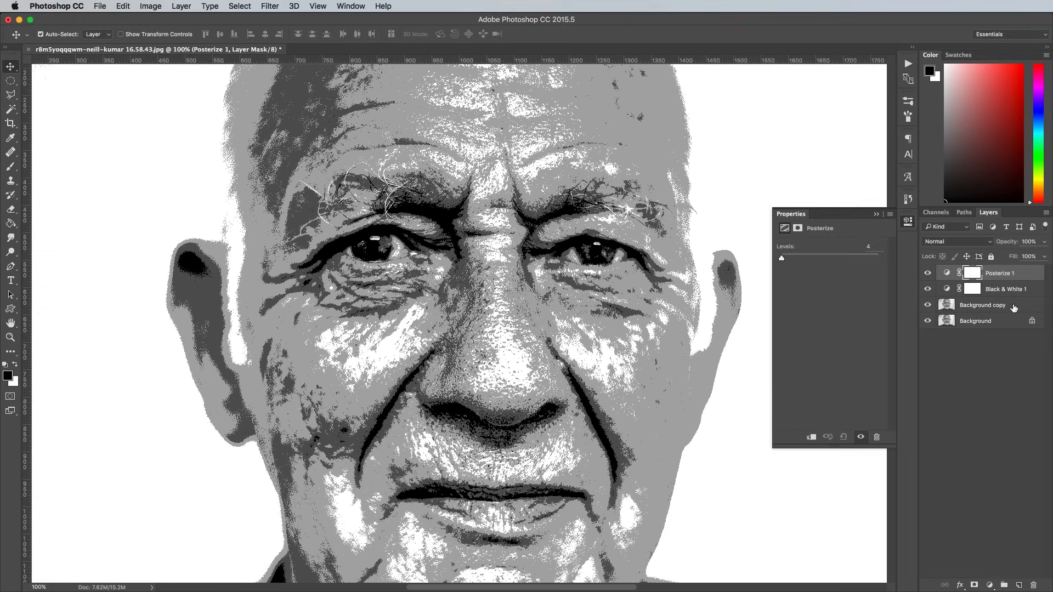
left_click(270, 7)
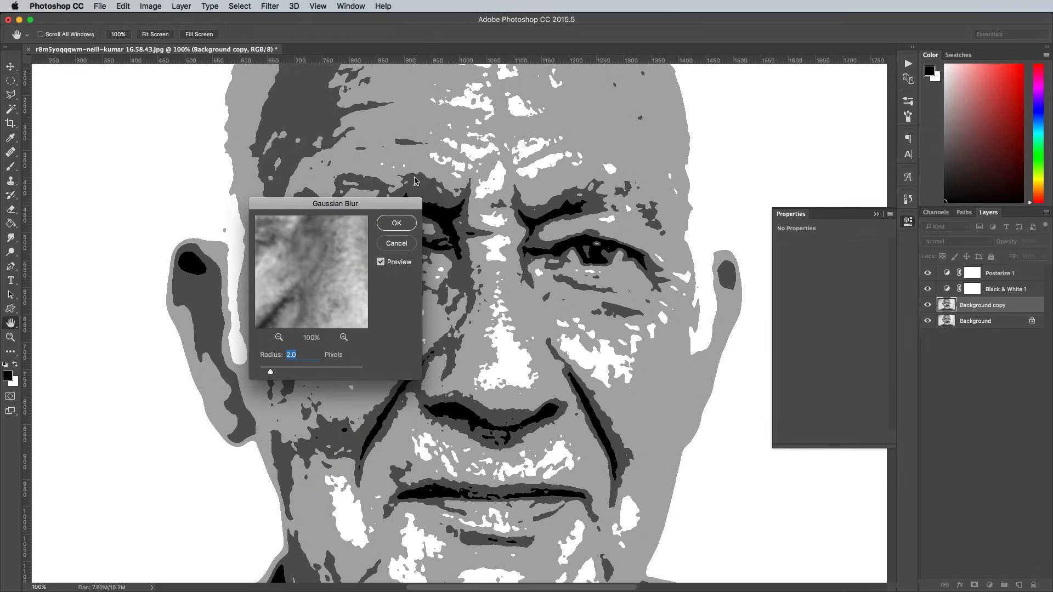
mouse_move(363, 254)
type("3")
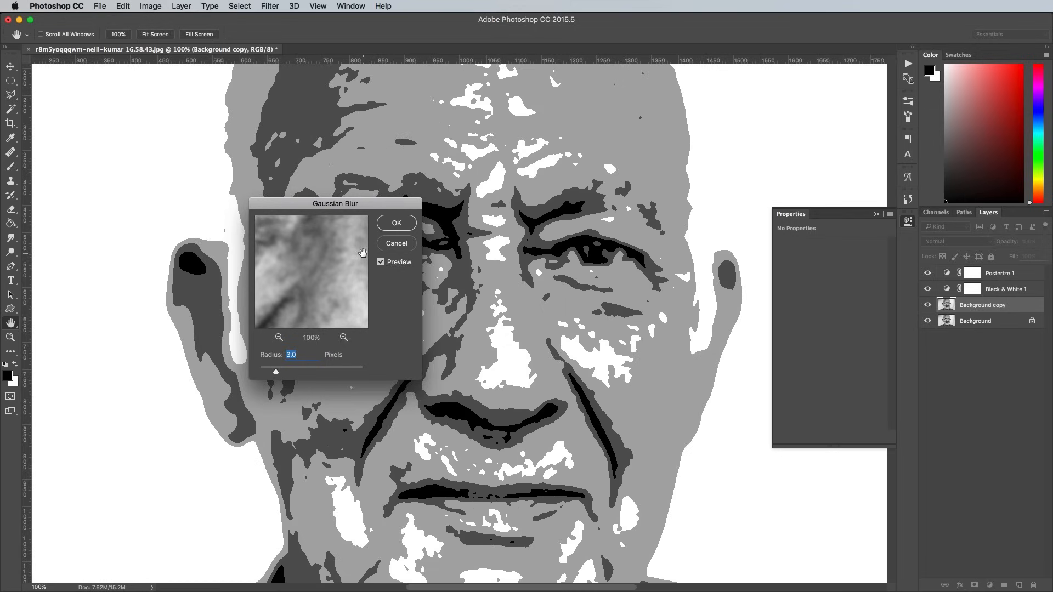
left_click(396, 222)
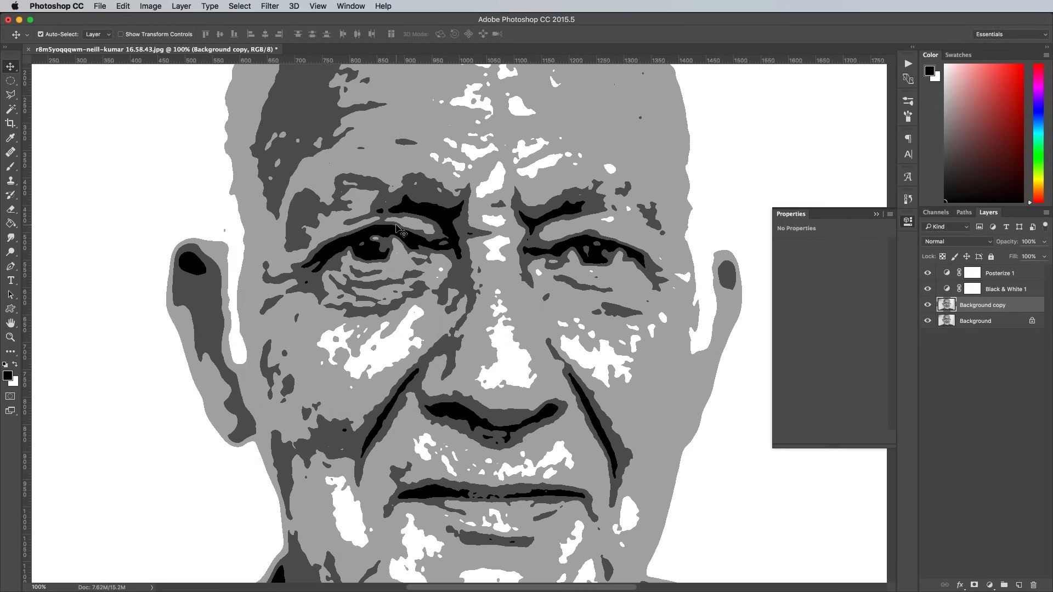
mouse_move(1000, 288)
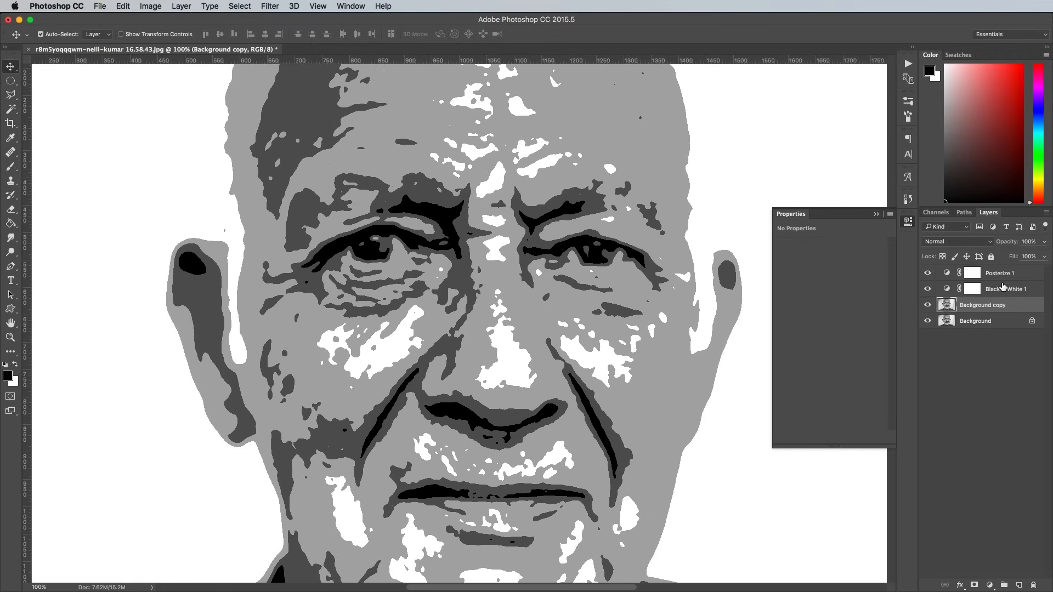
Set the Posterize adjustment to 10 levels
left_click(1000, 273)
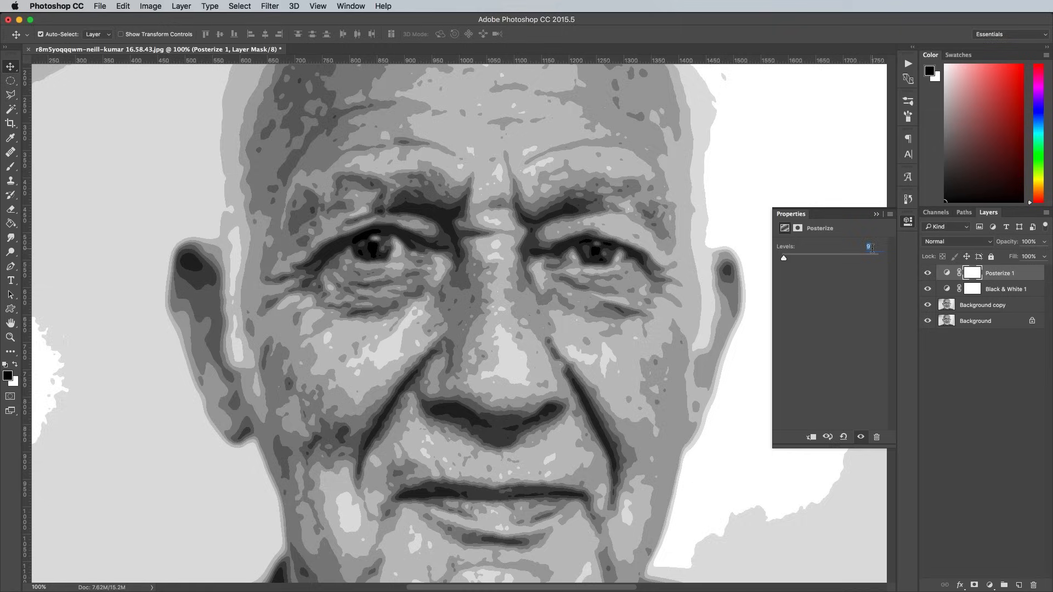
type("10")
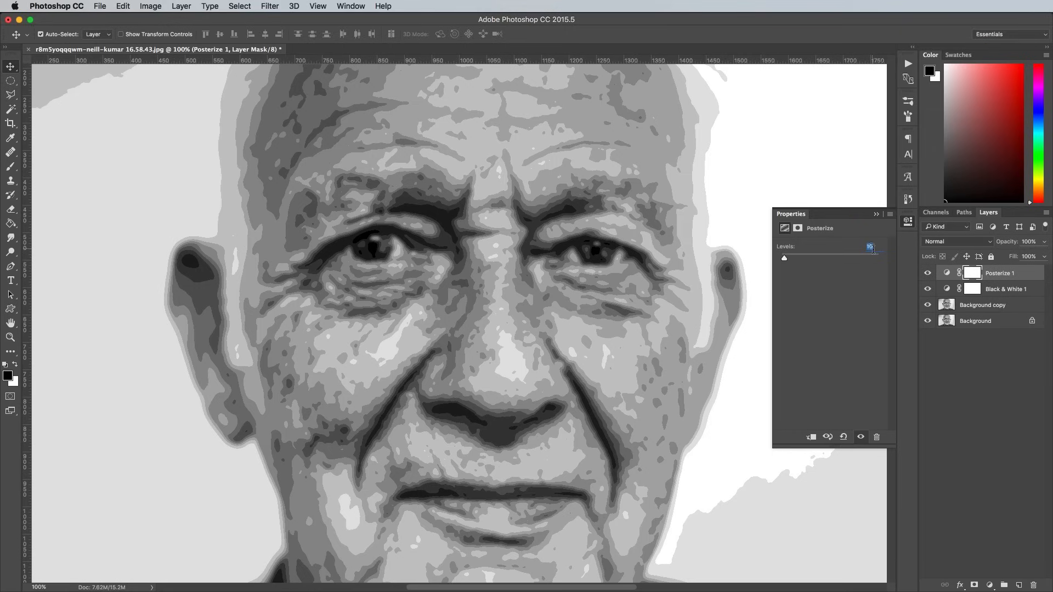
left_click(907, 222)
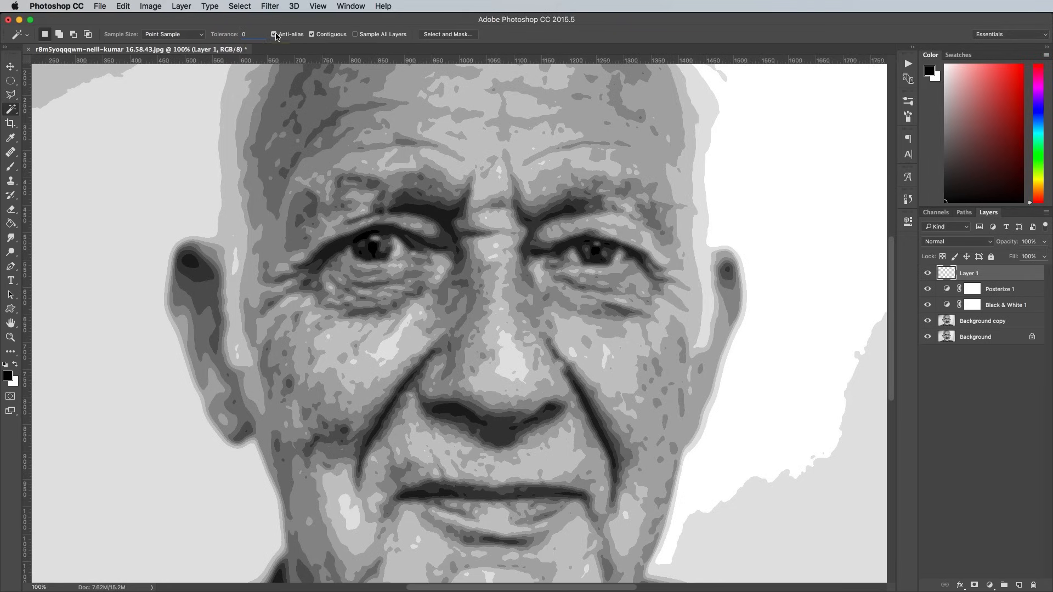
Turn off Anti-alias and enable Sample All Layers for the Magic Wand selection
left_click(273, 34)
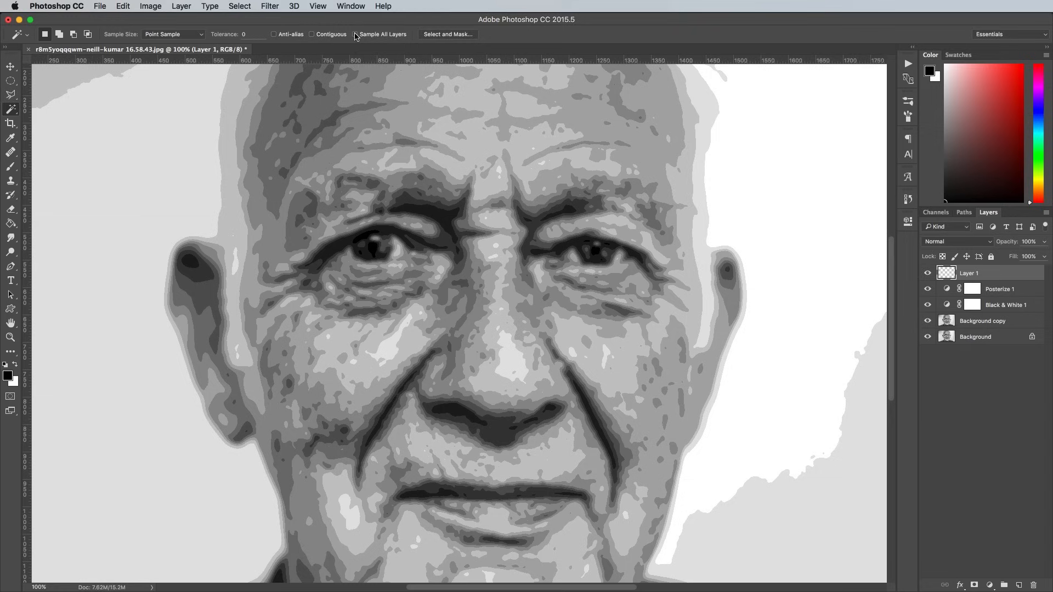
left_click(355, 34)
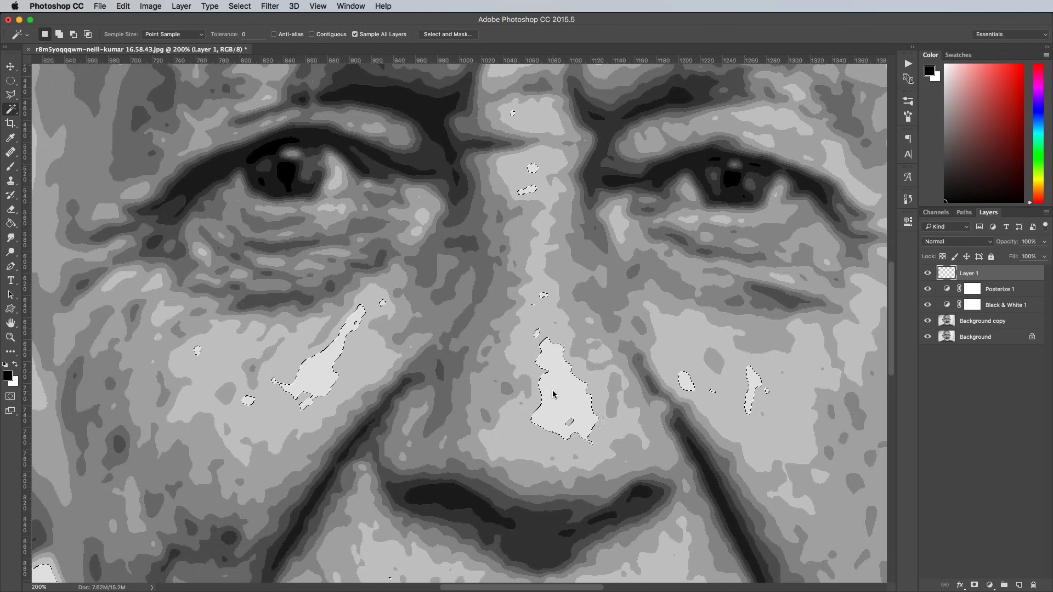
Fill the selected pale-tone patches with the lightest stipple pattern via Edit > Fill set to Pattern
left_click(122, 7)
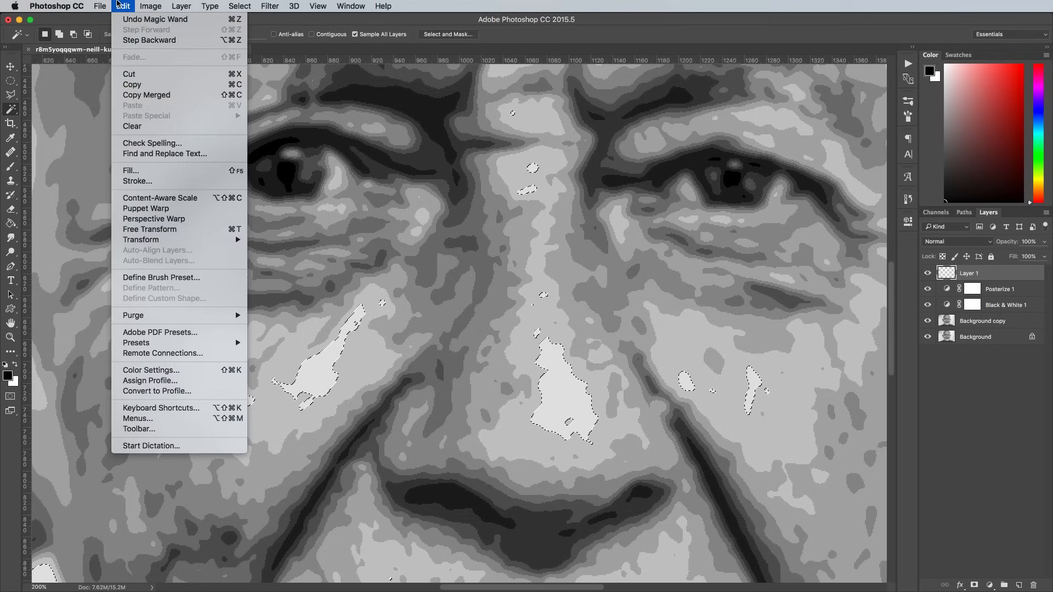
left_click(130, 171)
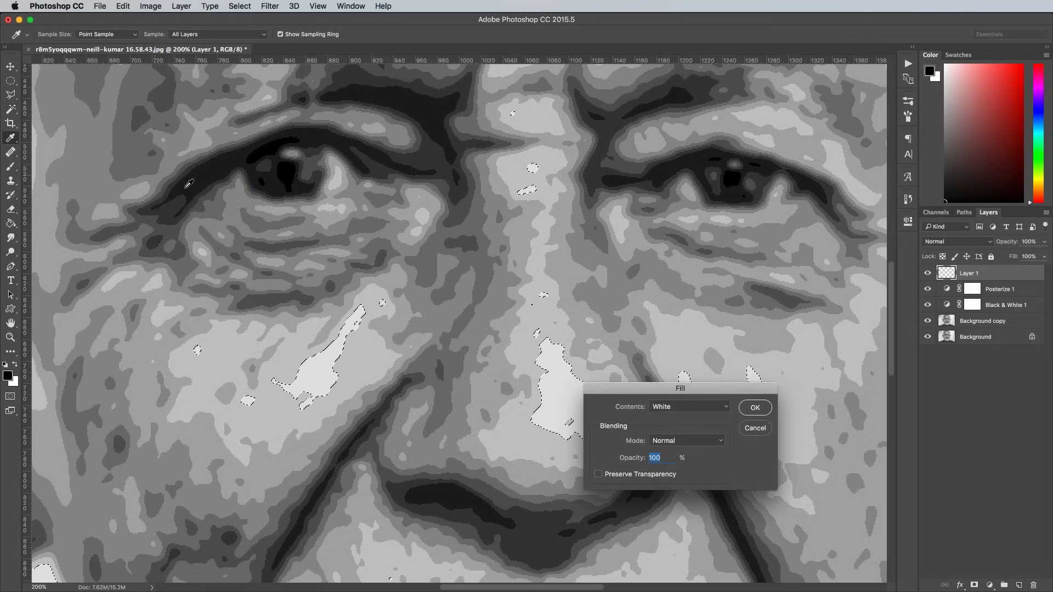
left_click(687, 406)
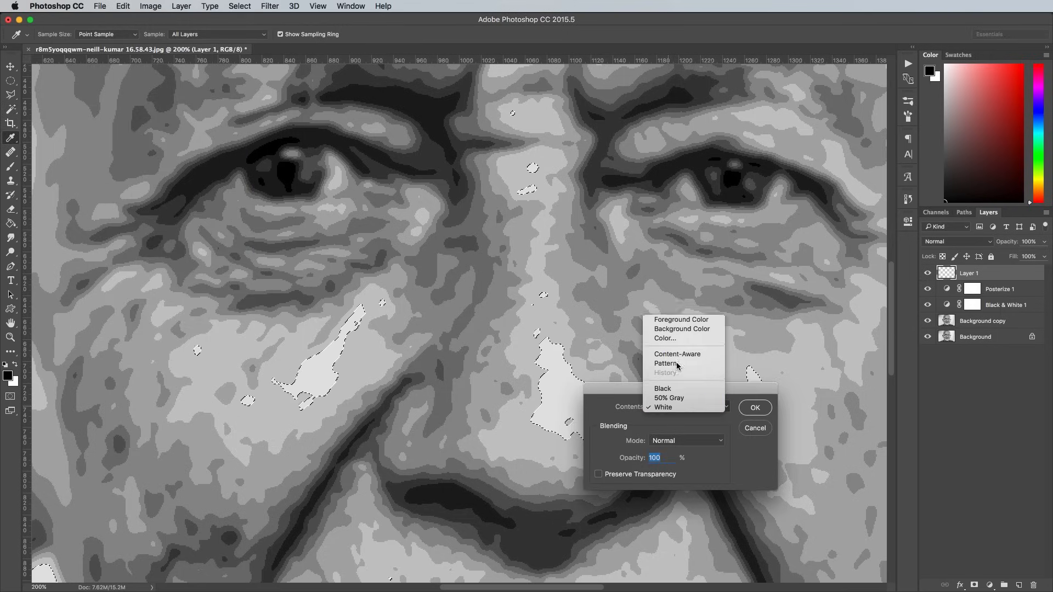
left_click(665, 363)
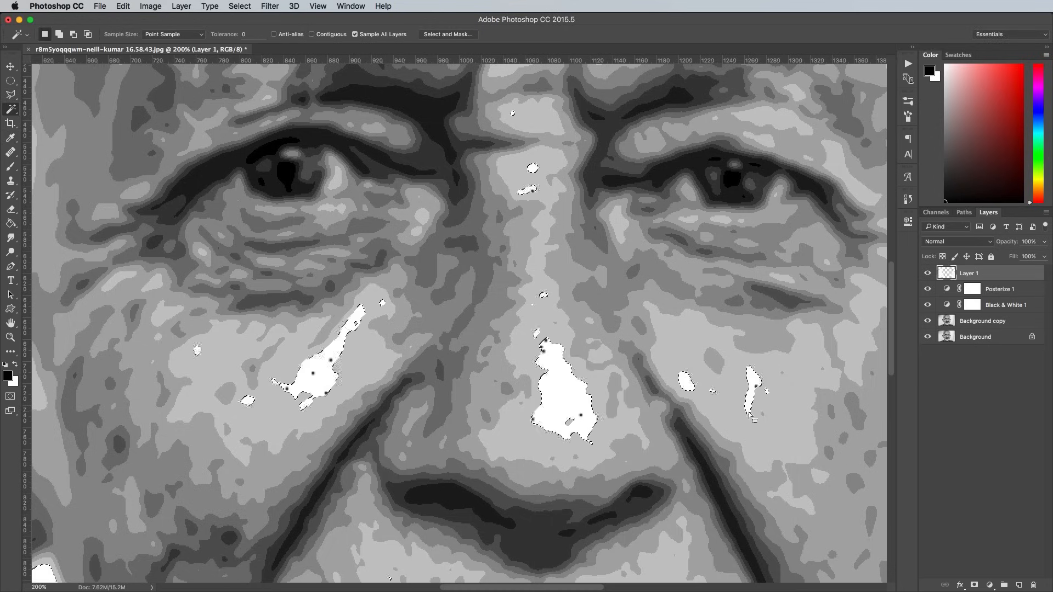
left_click(122, 7)
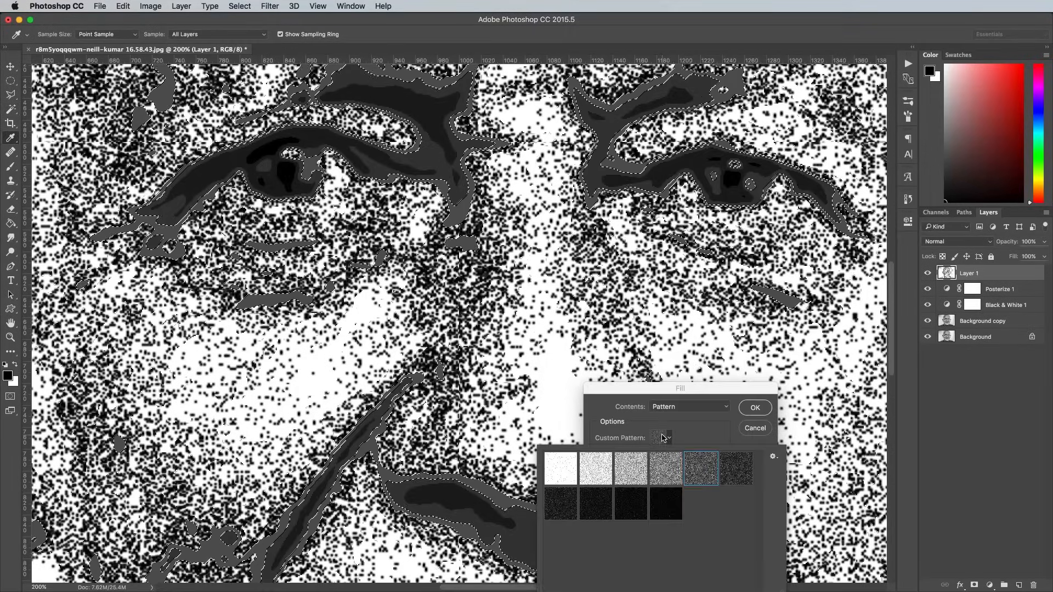
Fill the dark eye, lip and crease tones with the denser stipple swatch and show Layer 1 again
left_click(699, 468)
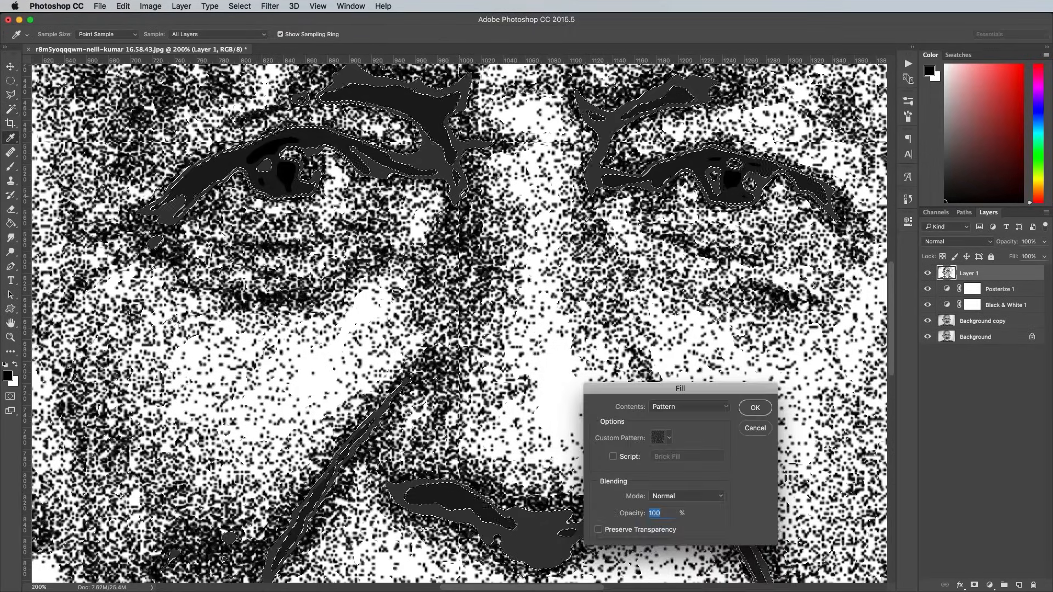
left_click(755, 408)
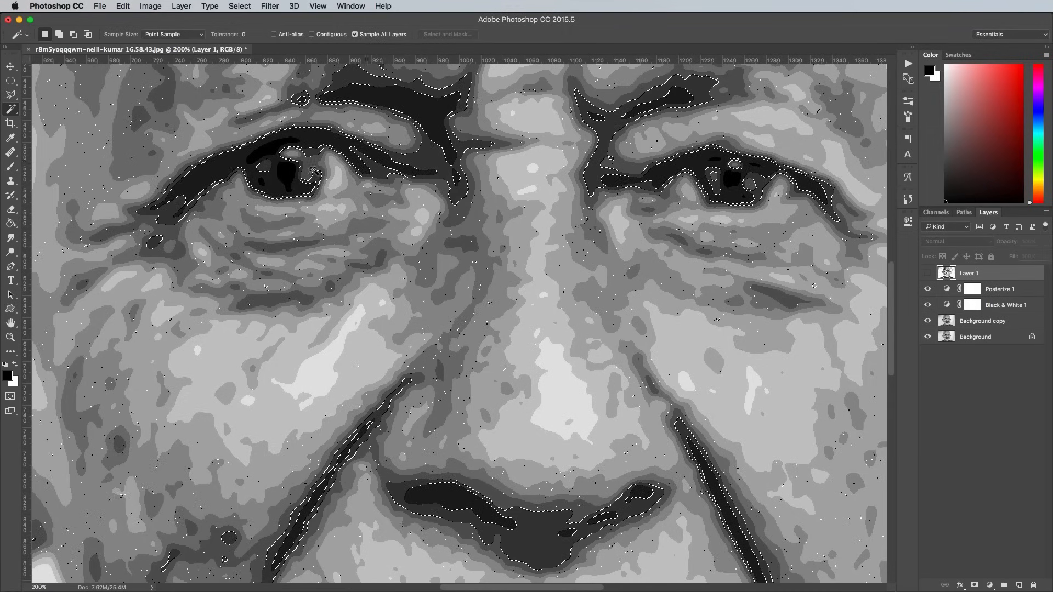
left_click(928, 276)
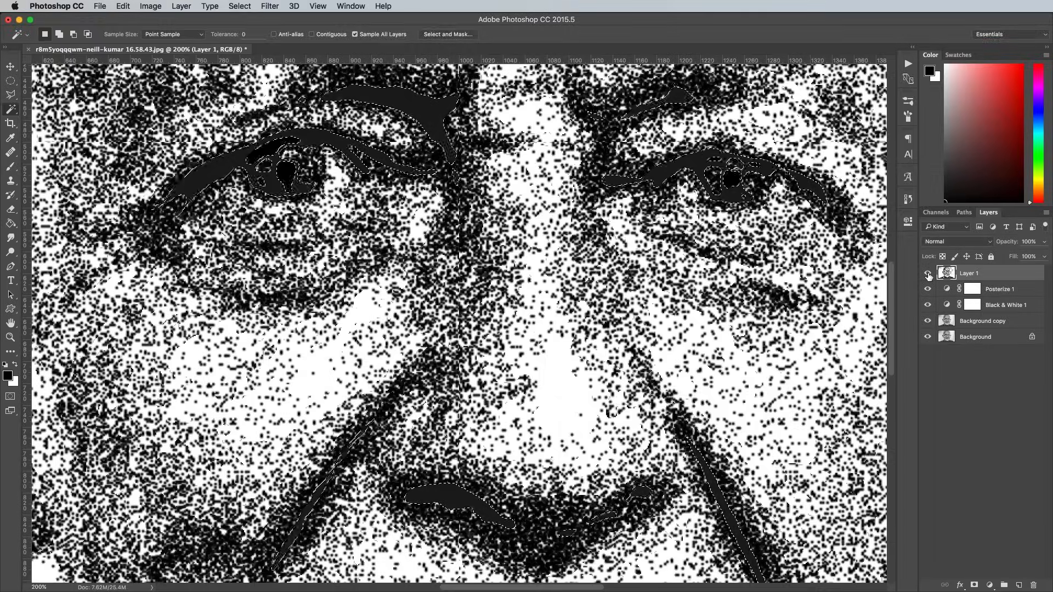